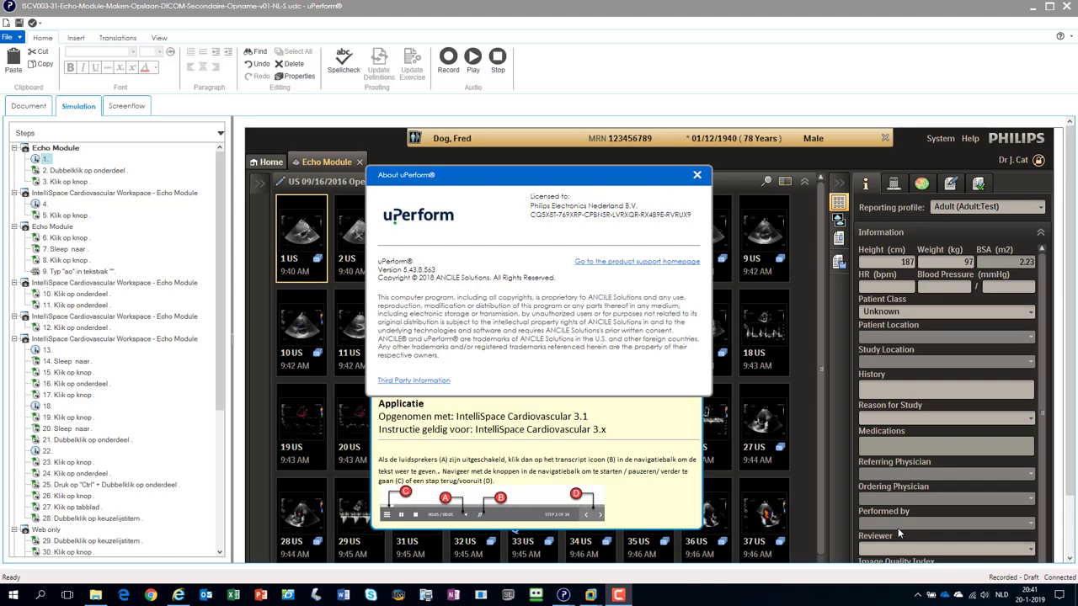
{"action": "mouse_move", "coordinate": [896, 534]}
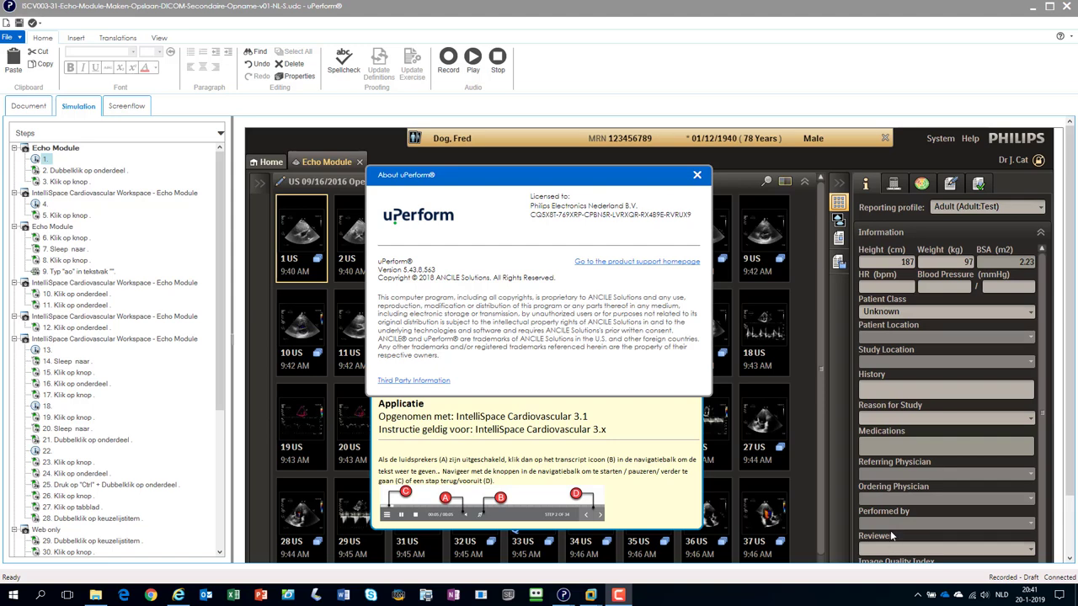
{"action": "mouse_move", "coordinate": [884, 532]}
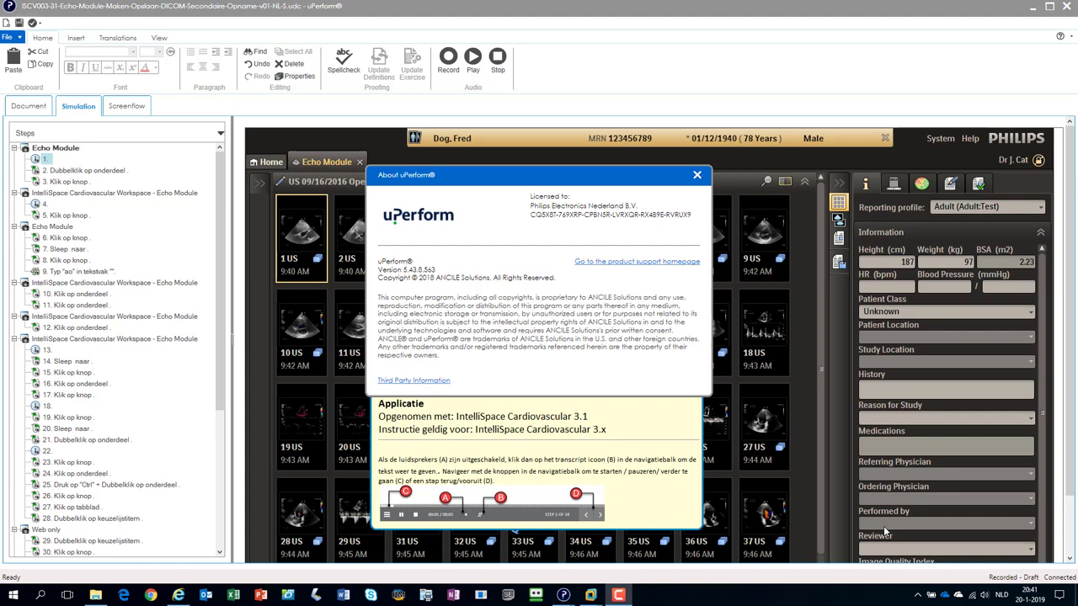
{"action": "mouse_move", "coordinate": [569, 295]}
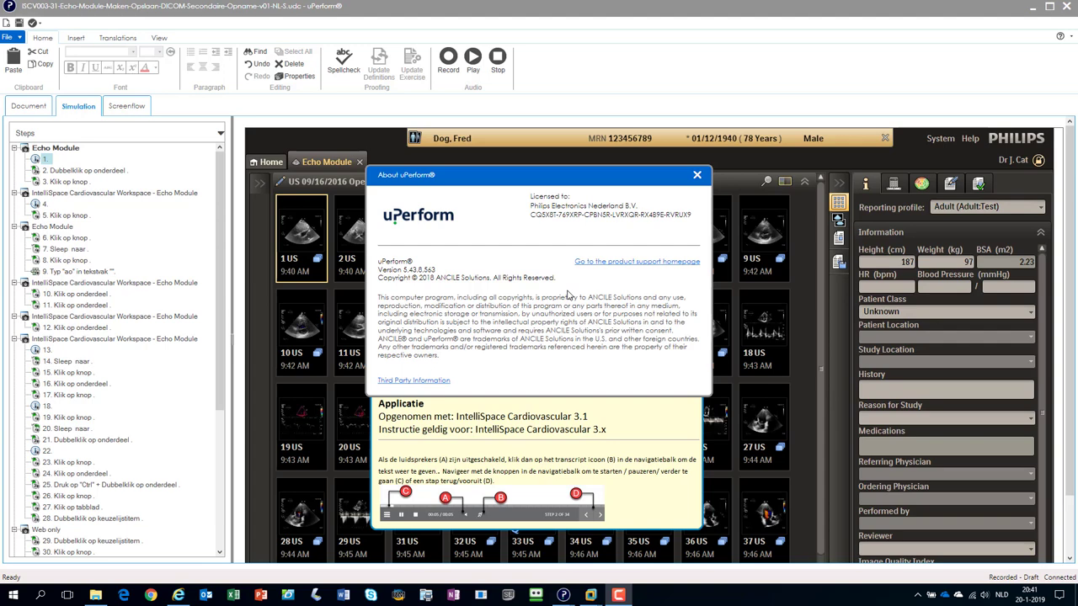
{"action": "mouse_move", "coordinate": [525, 288]}
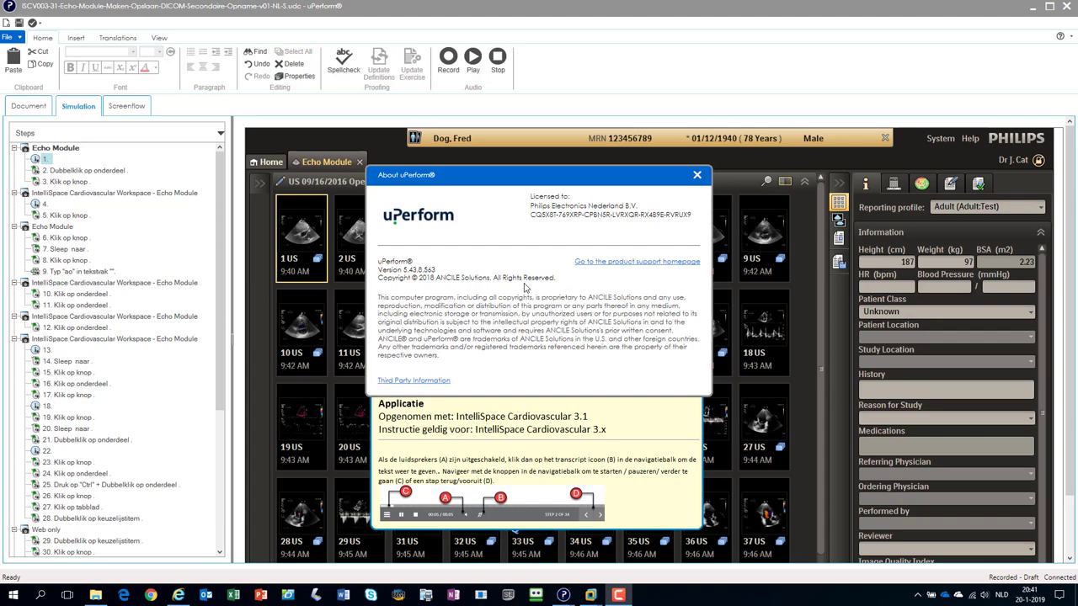
{"action": "mouse_move", "coordinate": [404, 276]}
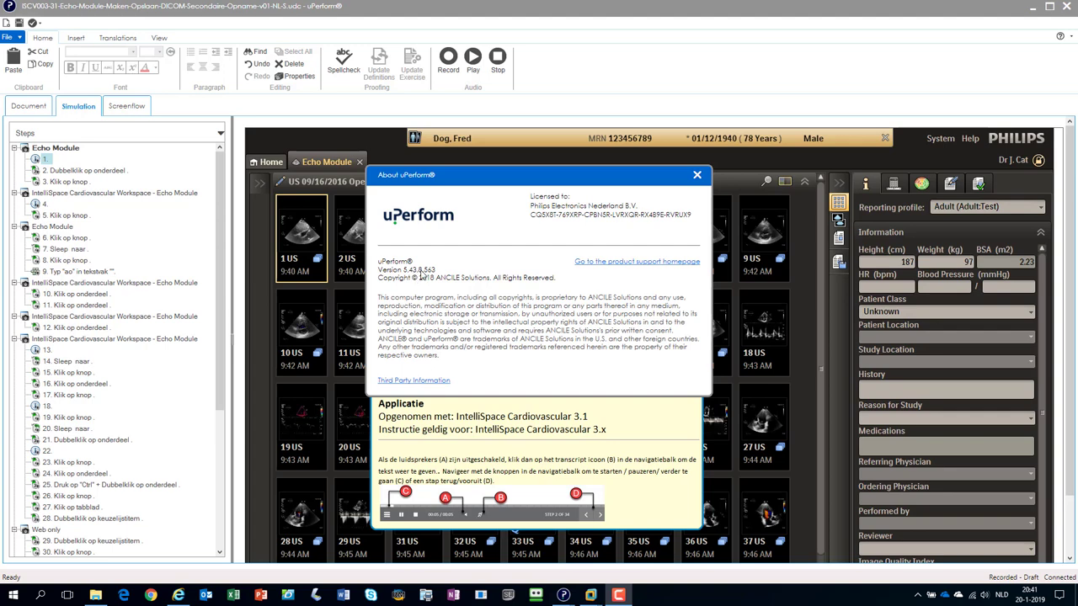
{"action": "mouse_move", "coordinate": [421, 276]}
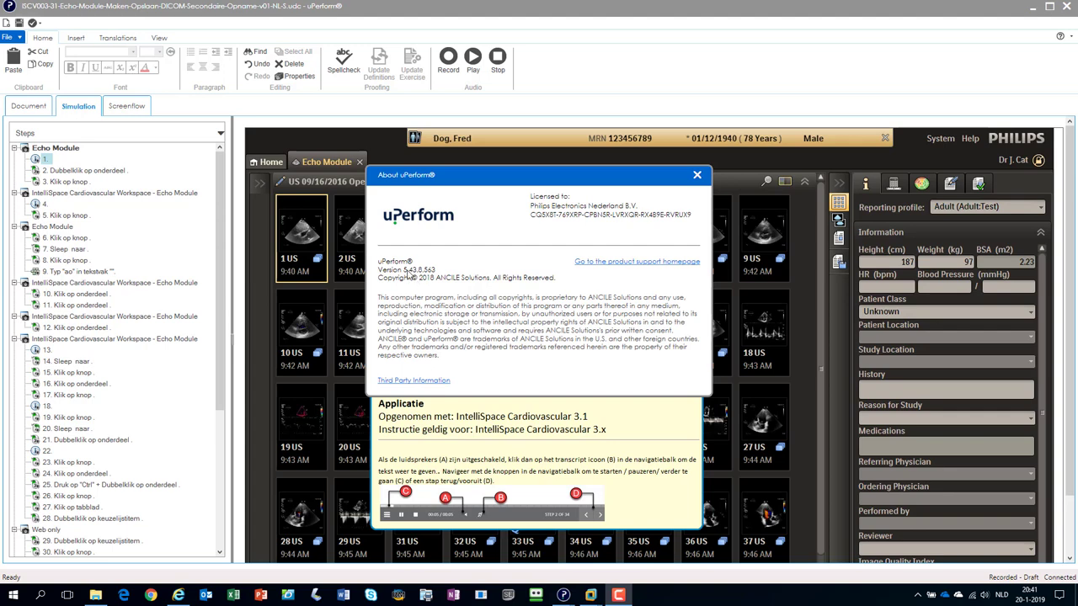
{"action": "mouse_move", "coordinate": [413, 320]}
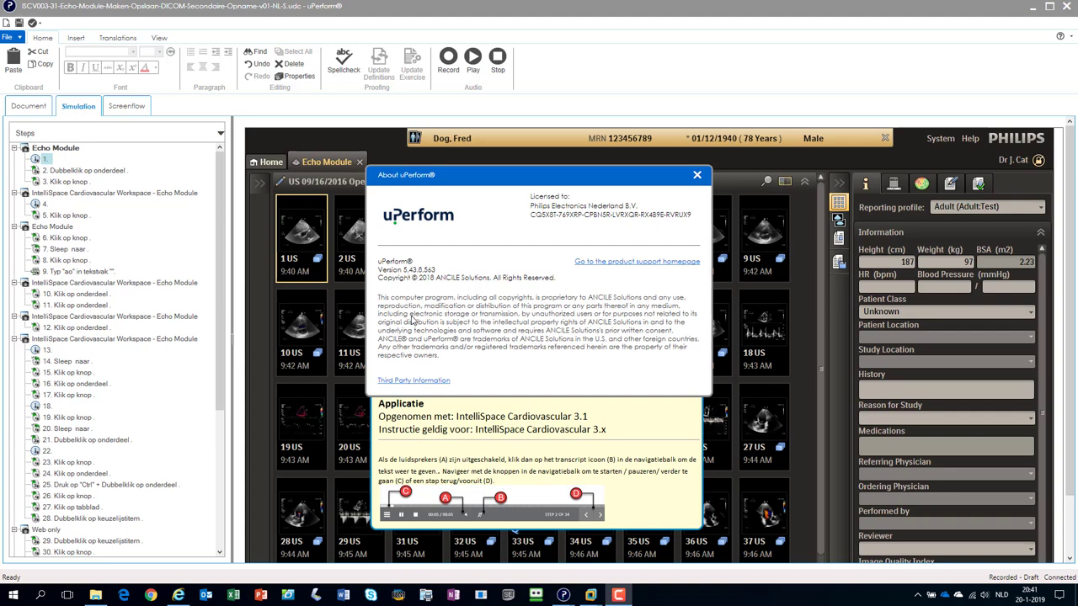
{"action": "mouse_move", "coordinate": [574, 219]}
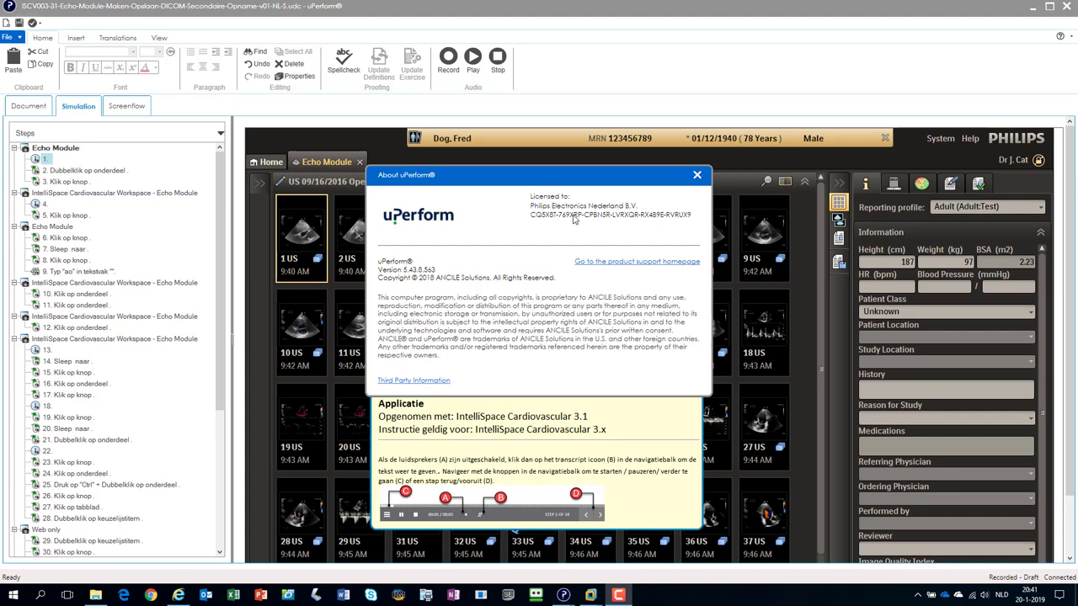
Step: Dismiss the About uPerform window and switch the ribbon to the Insert tools
{"action": "left_click", "coordinate": [697, 175]}
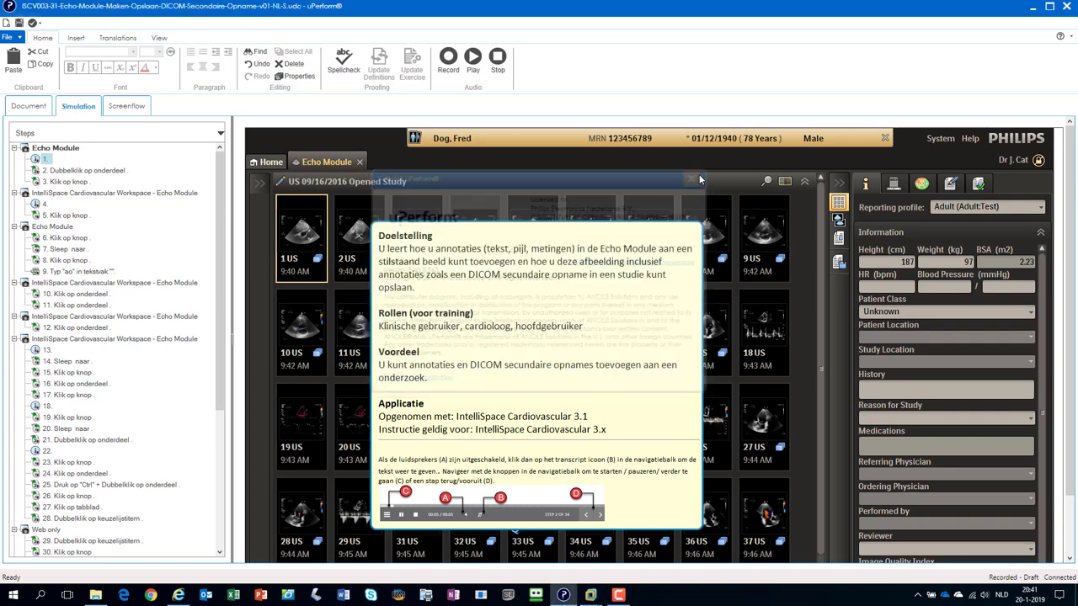
{"action": "left_click", "coordinate": [691, 178]}
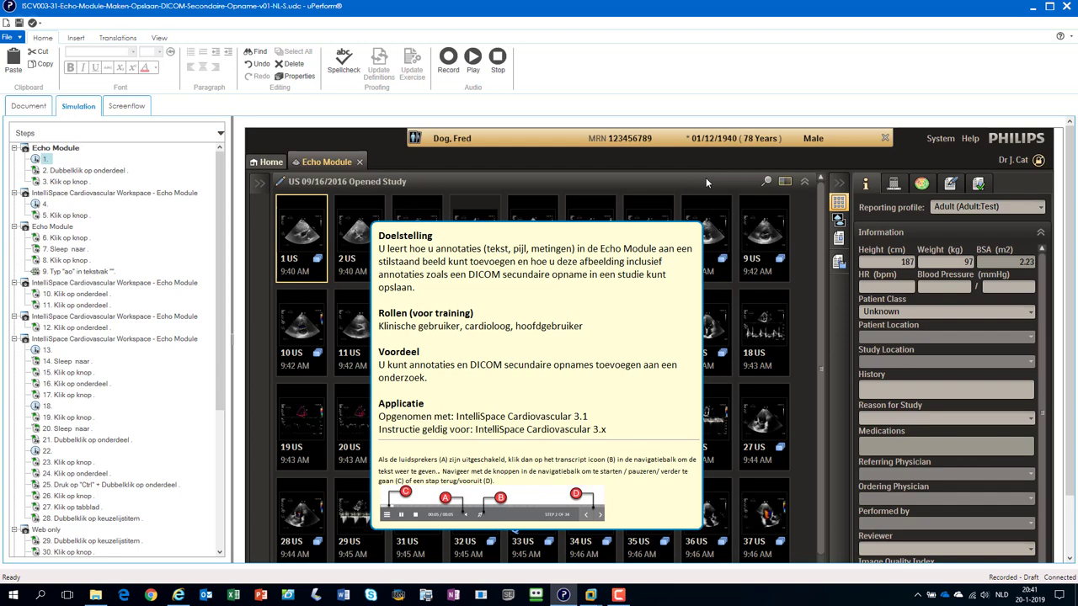
{"action": "mouse_move", "coordinate": [694, 182]}
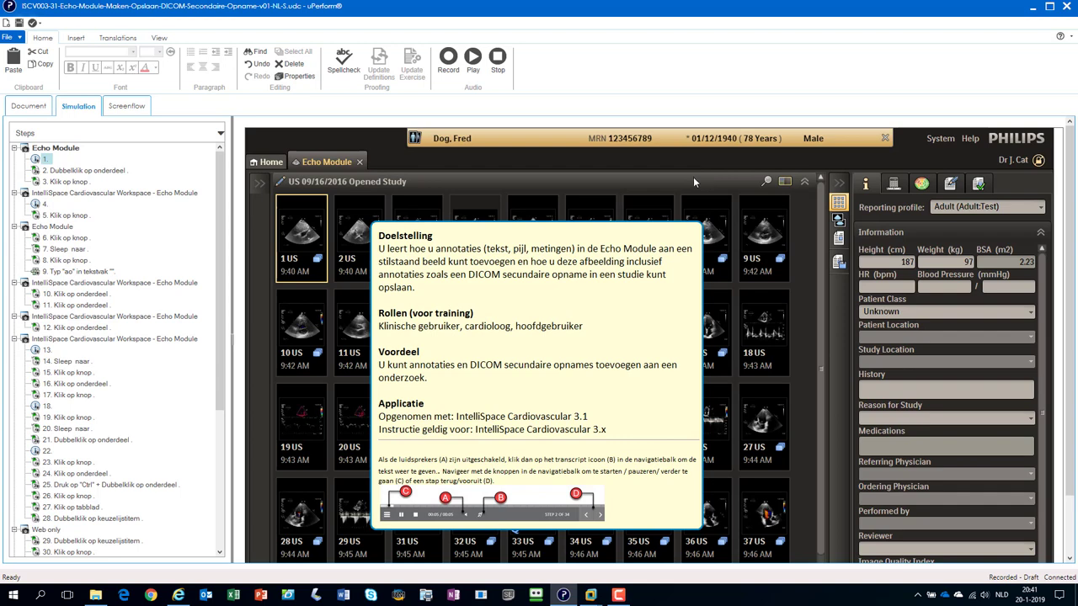
{"action": "left_click", "coordinate": [74, 37]}
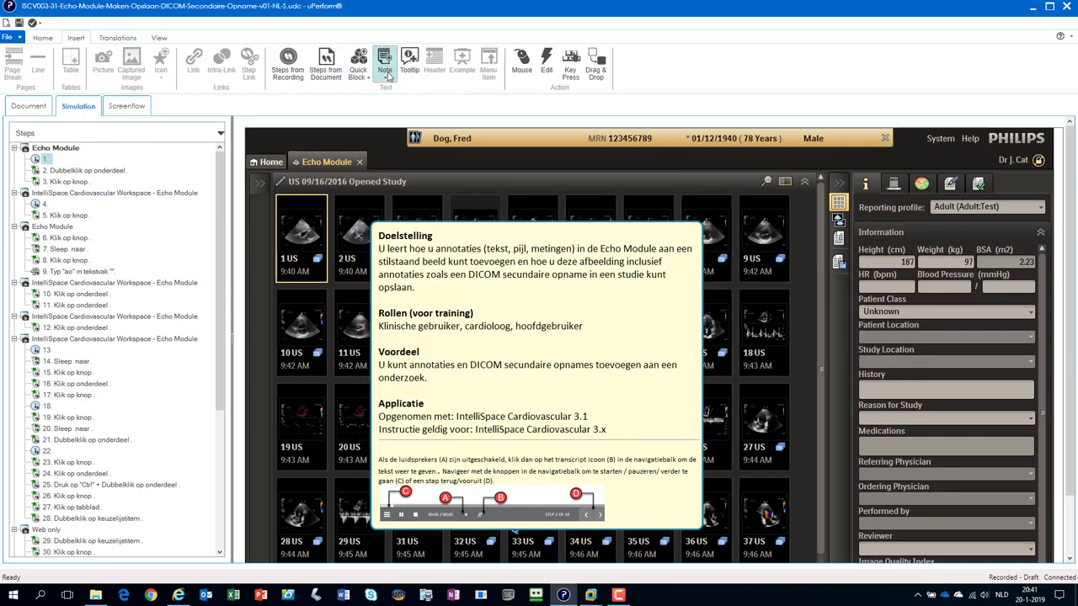
Step: Add a note reading 'newer version' and check the simulation in to the server
{"action": "left_click", "coordinate": [394, 64]}
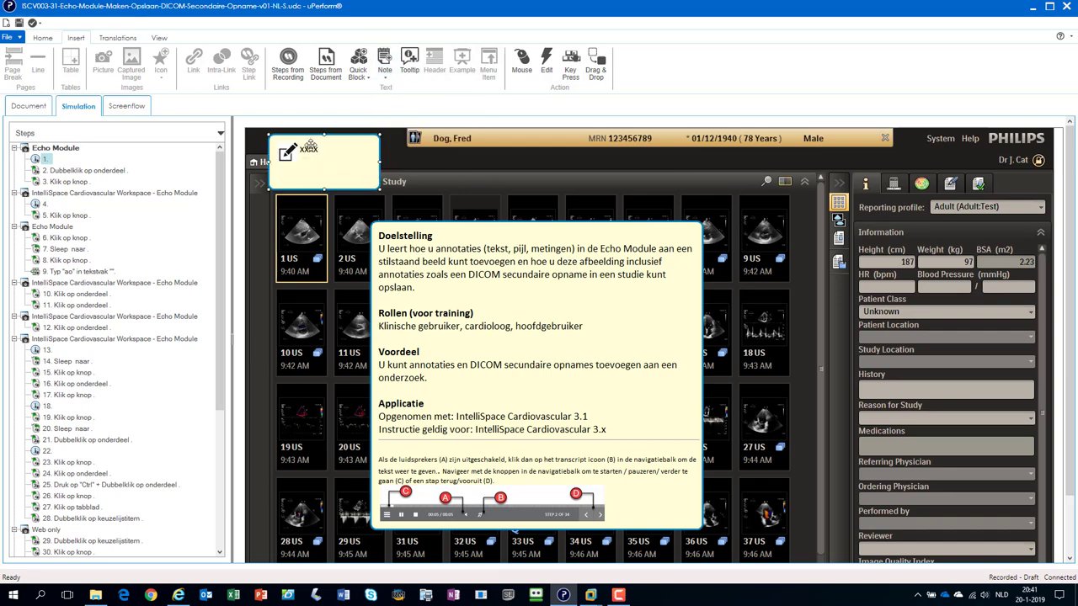
{"action": "type", "text": "newer"}
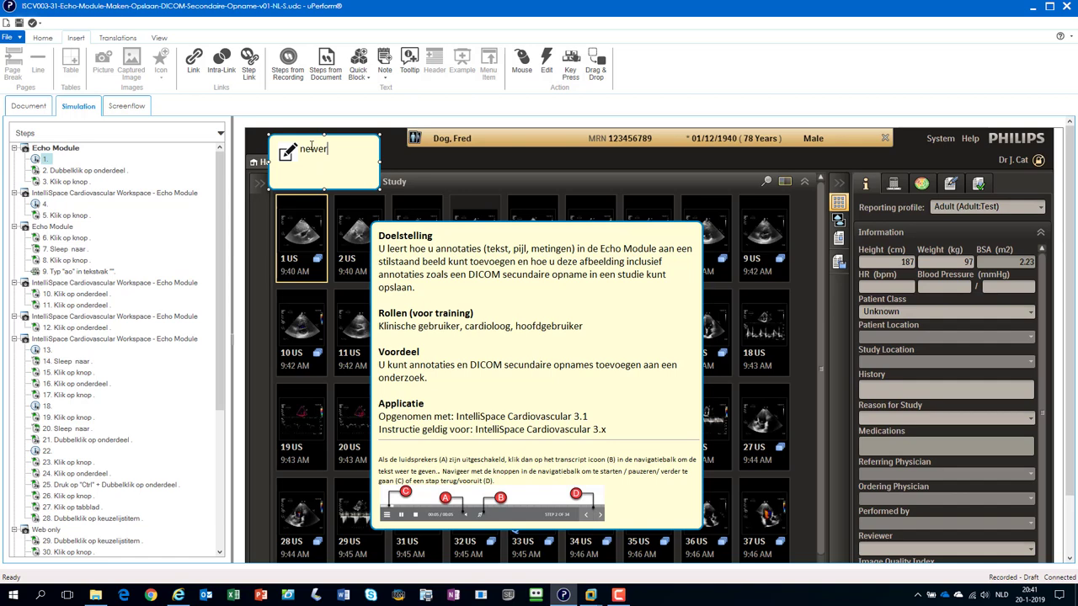
{"action": "type", "text": "version"}
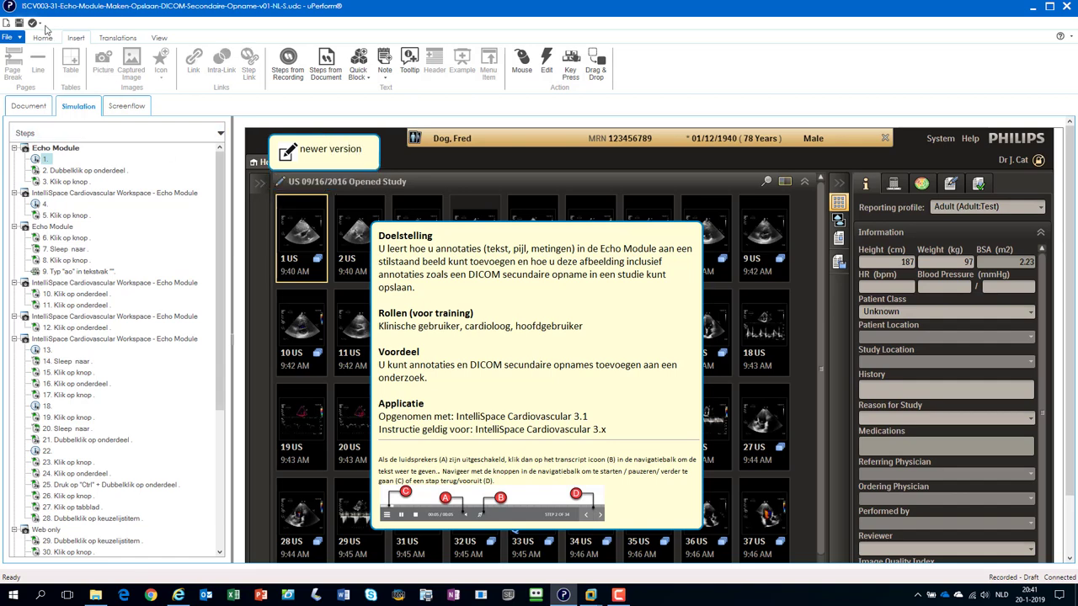
{"action": "left_click", "coordinate": [8, 37]}
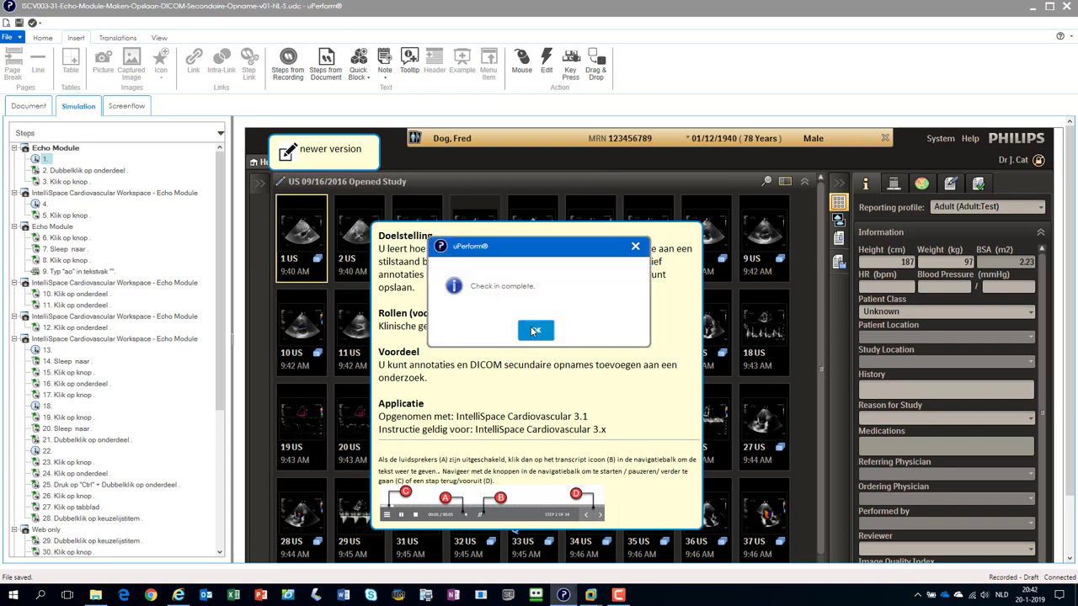
Step: Acknowledge the 'Check in complete' message
{"action": "left_click", "coordinate": [536, 330]}
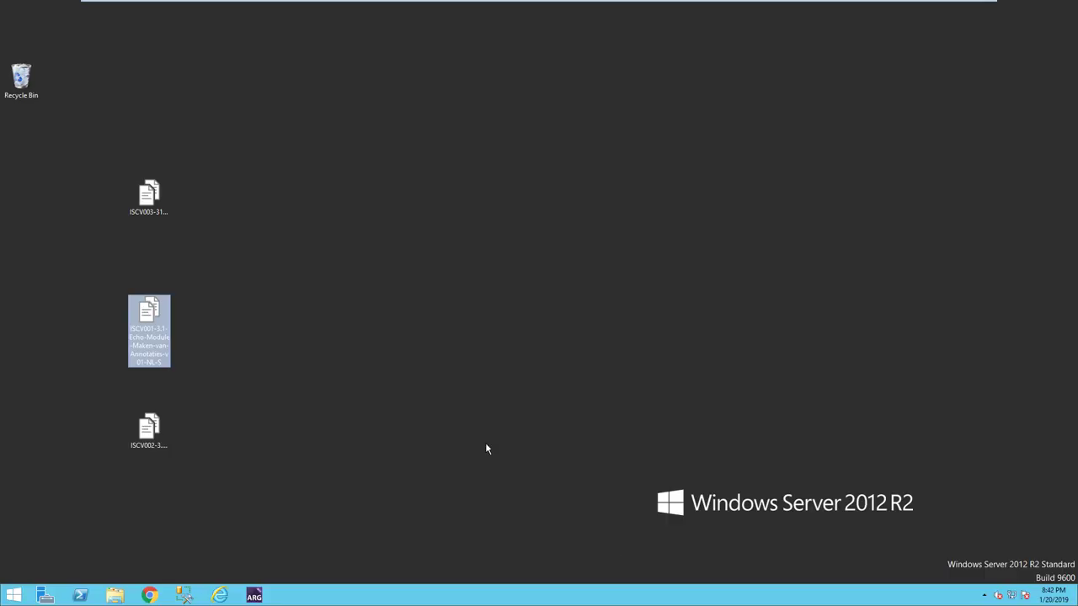
{"action": "mouse_move", "coordinate": [754, 427]}
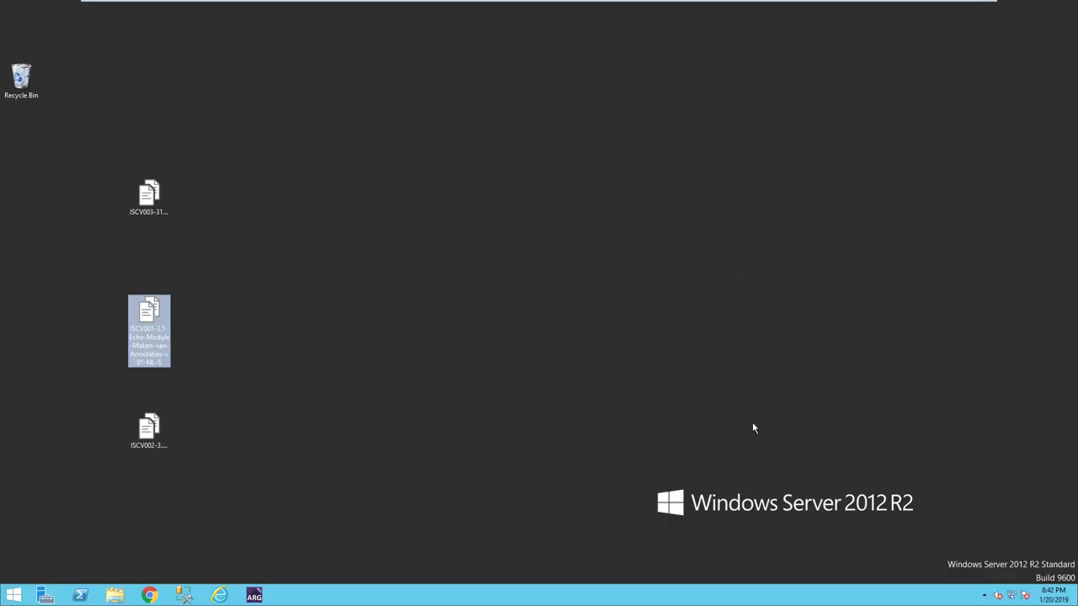
{"action": "mouse_move", "coordinate": [721, 431]}
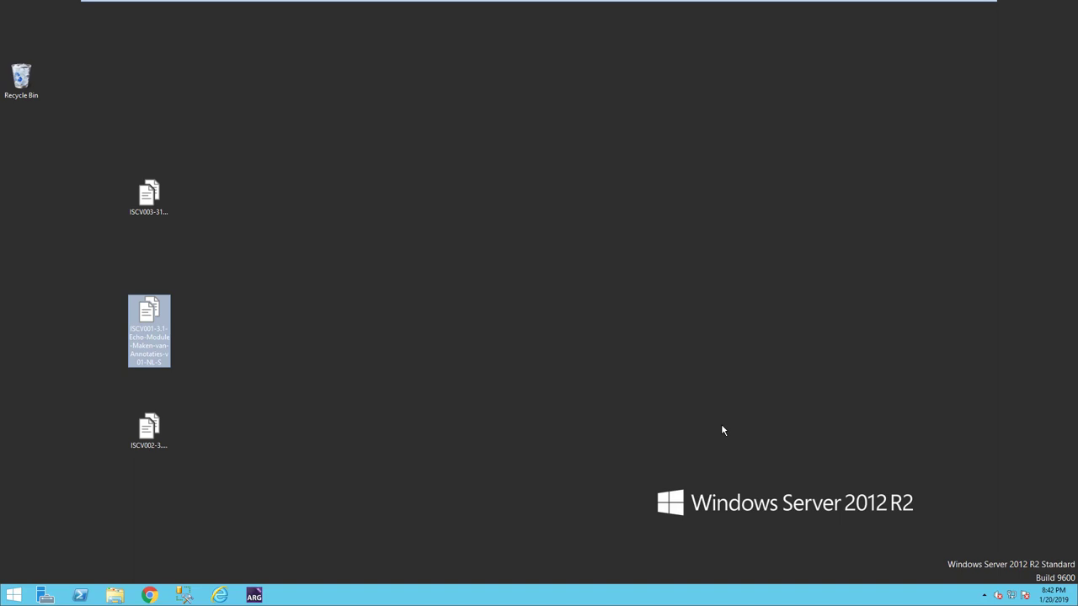
{"action": "mouse_move", "coordinate": [570, 341]}
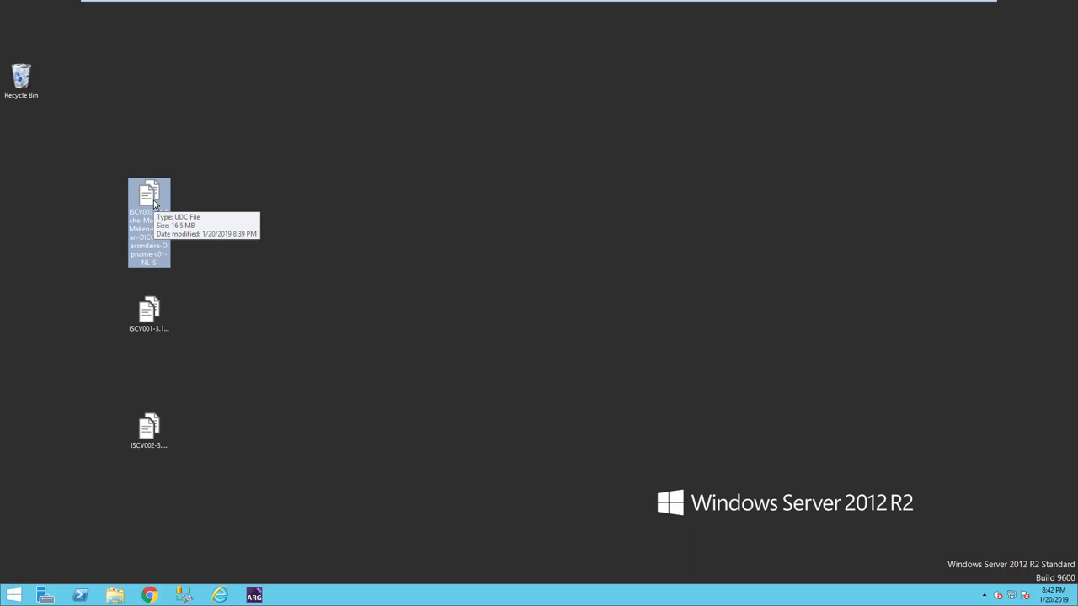
Step: Launch the desktop simulation file and acknowledge the newer-server-version notice
{"action": "double_click", "coordinate": [148, 195]}
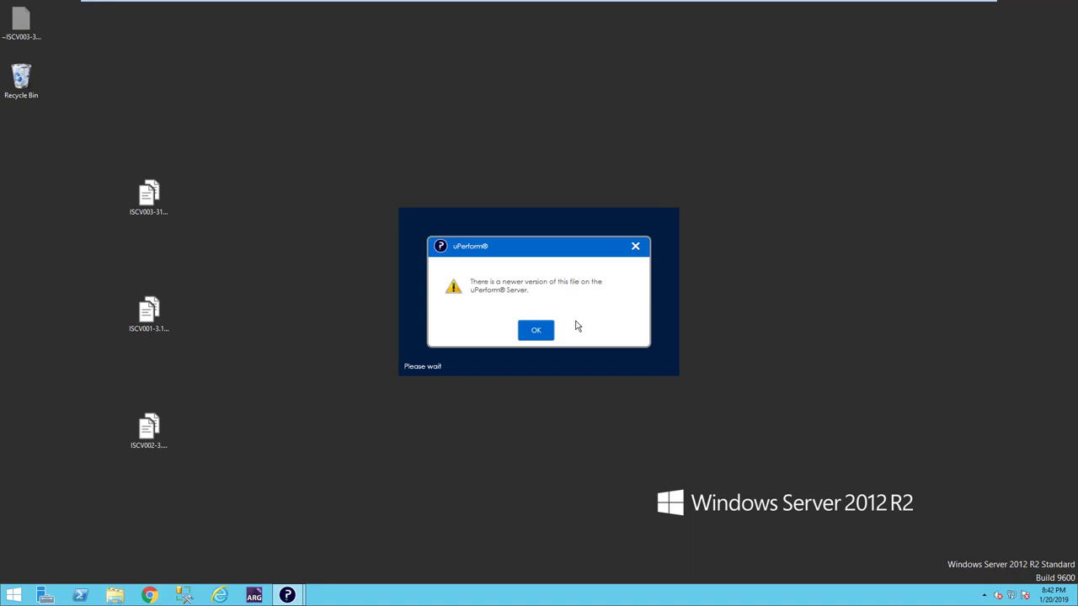
{"action": "mouse_move", "coordinate": [589, 327]}
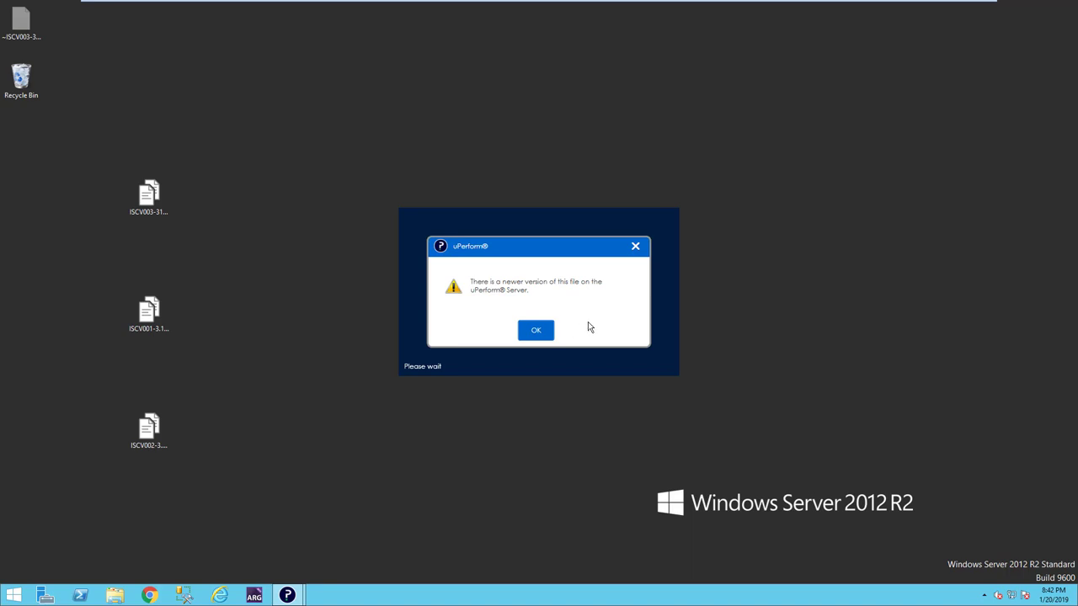
{"action": "mouse_move", "coordinate": [293, 192]}
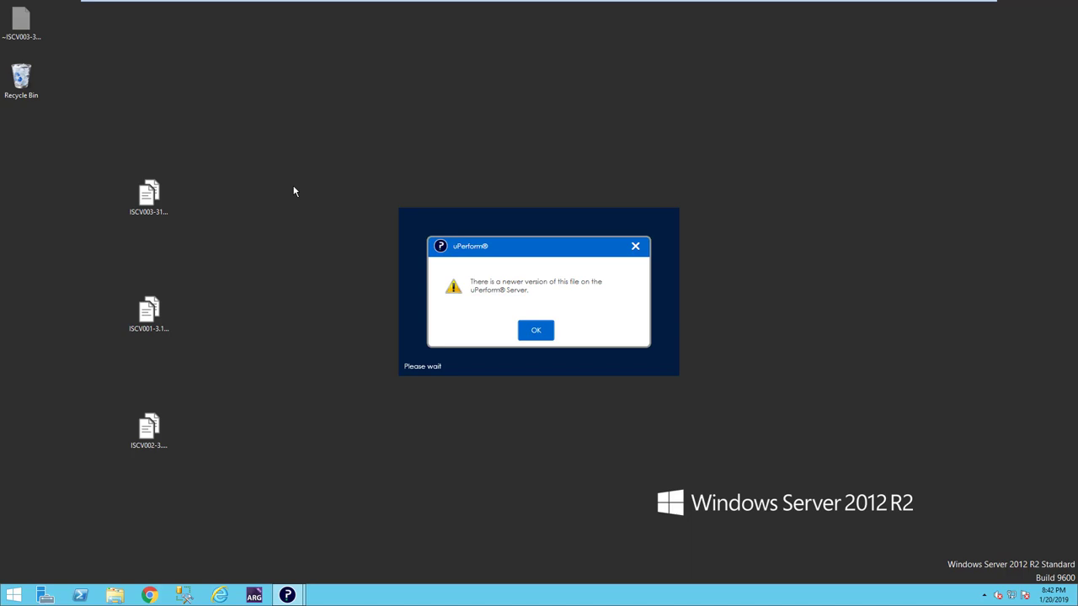
{"action": "mouse_move", "coordinate": [536, 330]}
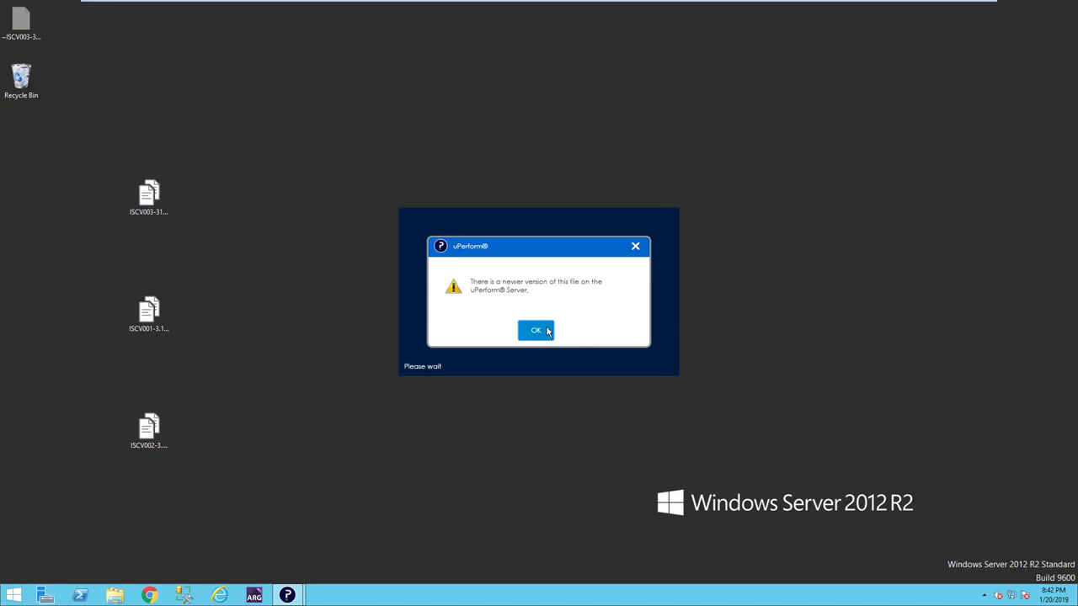
{"action": "left_click", "coordinate": [536, 328]}
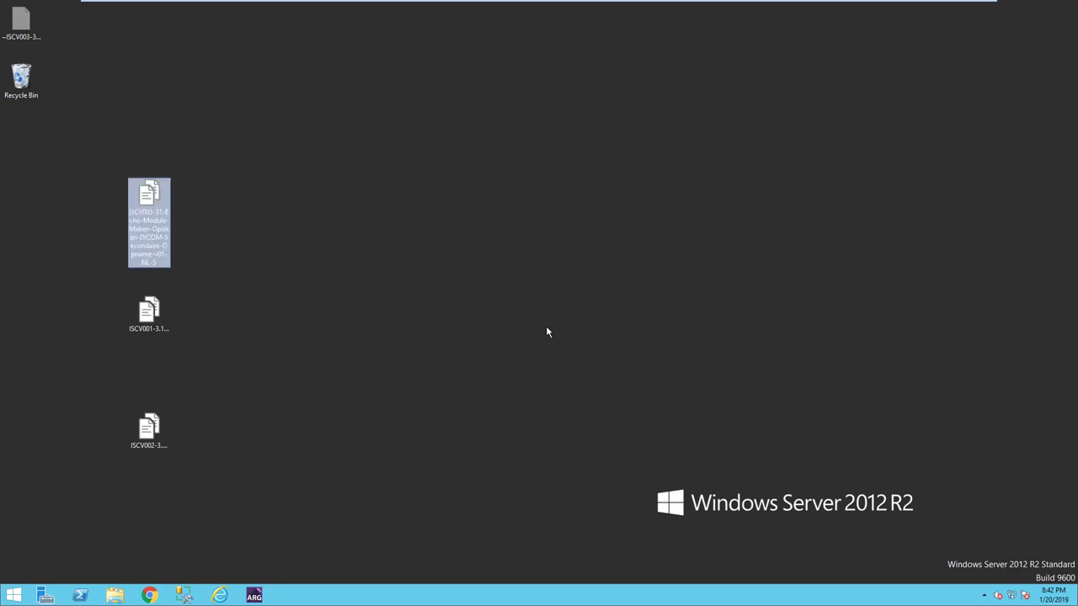
Step: Launch the Echo Module simulation file from the desktop into uPerform
{"action": "double_click", "coordinate": [148, 223]}
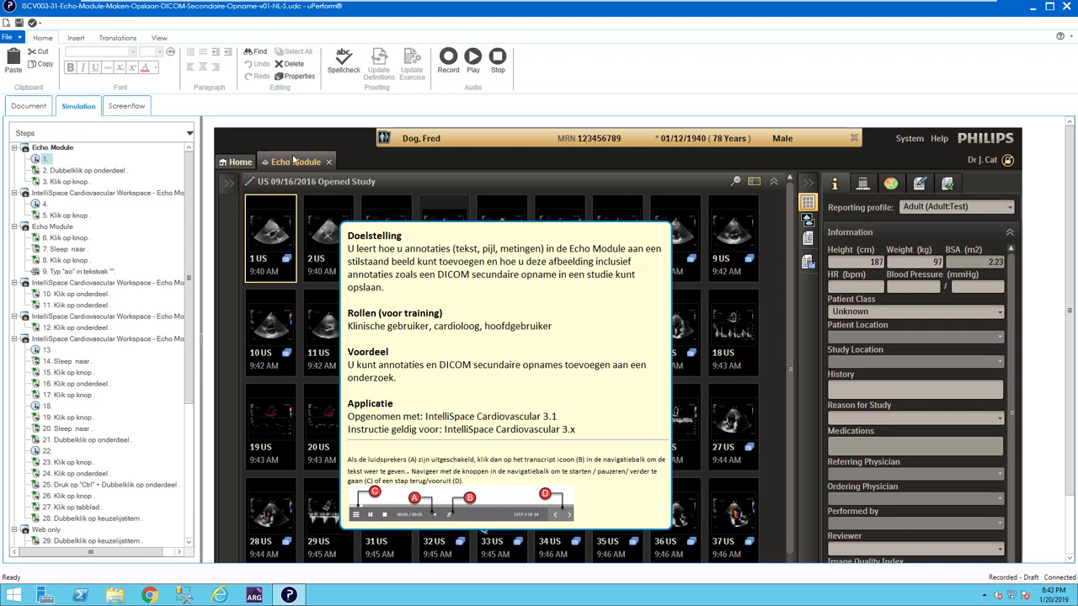
{"action": "mouse_move", "coordinate": [273, 206]}
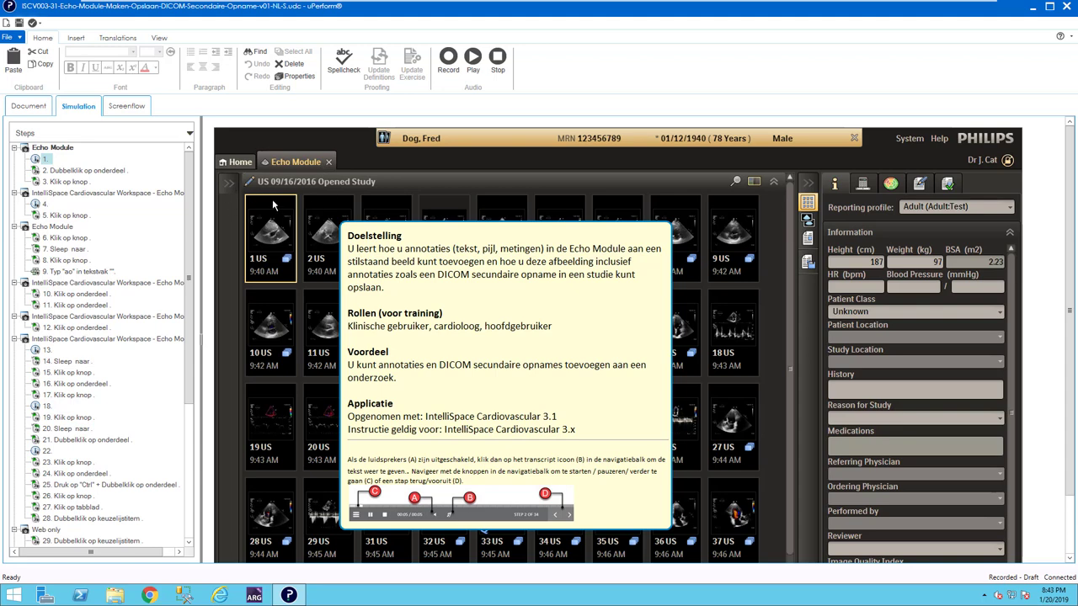
{"action": "mouse_move", "coordinate": [297, 206]}
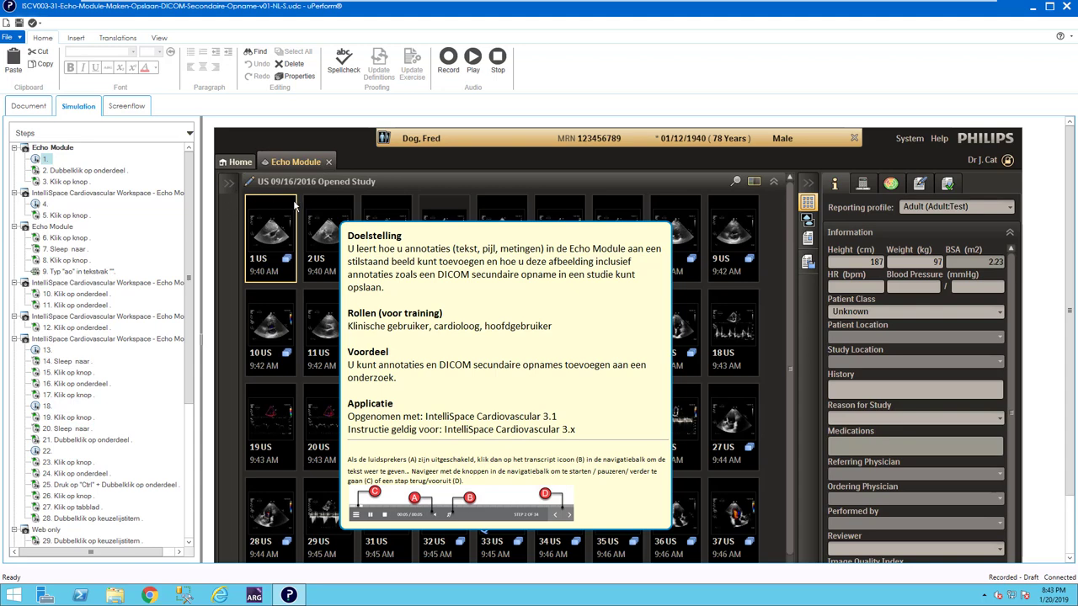
{"action": "mouse_move", "coordinate": [302, 199]}
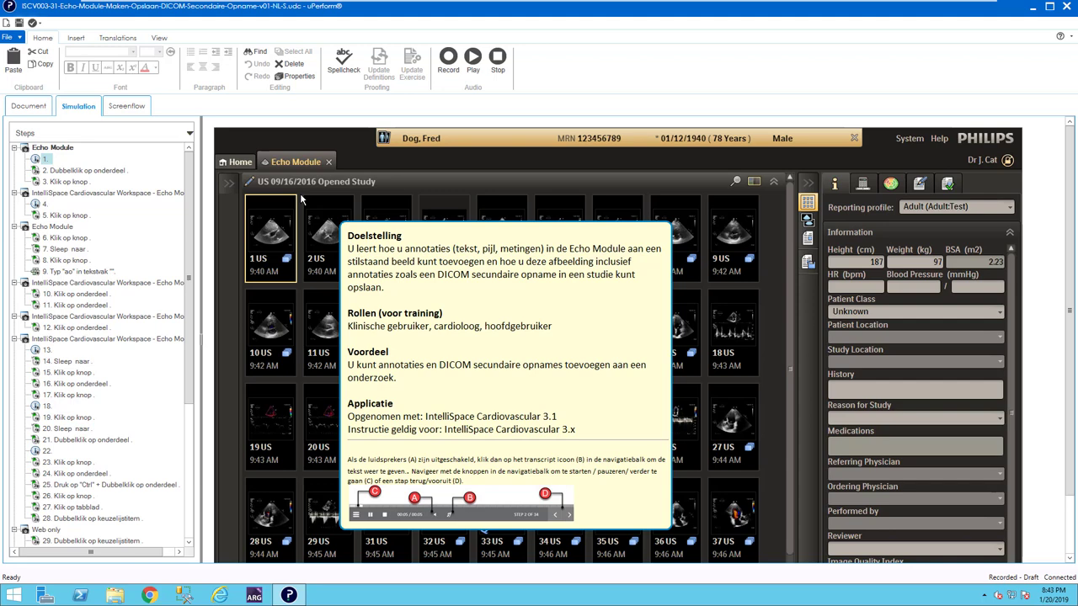
Step: Get Latest Version from the File menu, accepting the local-modification warning
{"action": "left_click", "coordinate": [12, 37]}
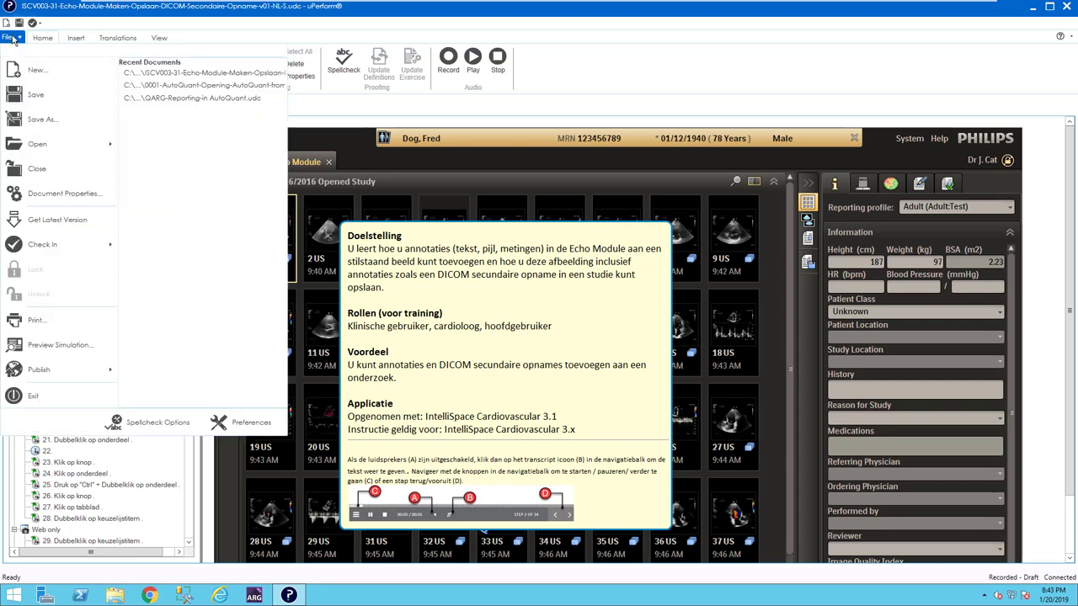
{"action": "mouse_move", "coordinate": [57, 219]}
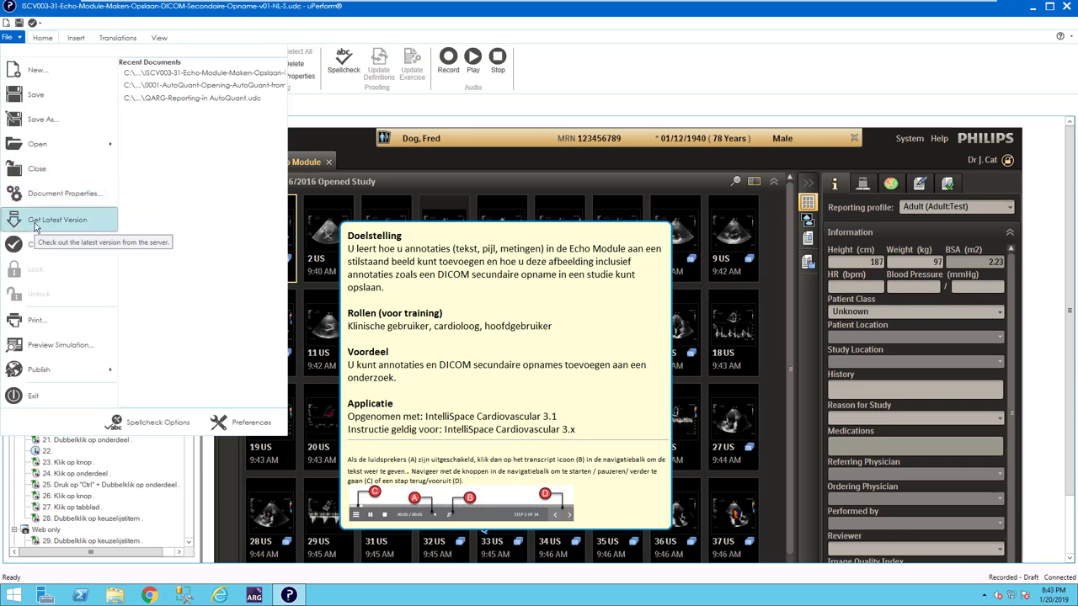
{"action": "mouse_move", "coordinate": [41, 226]}
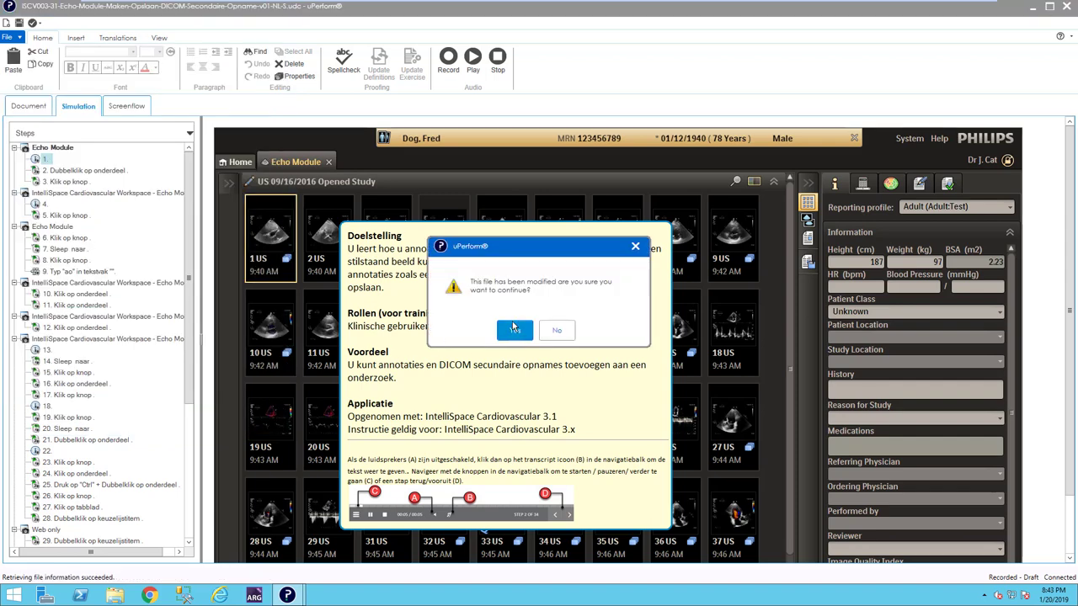
{"action": "left_click", "coordinate": [516, 330]}
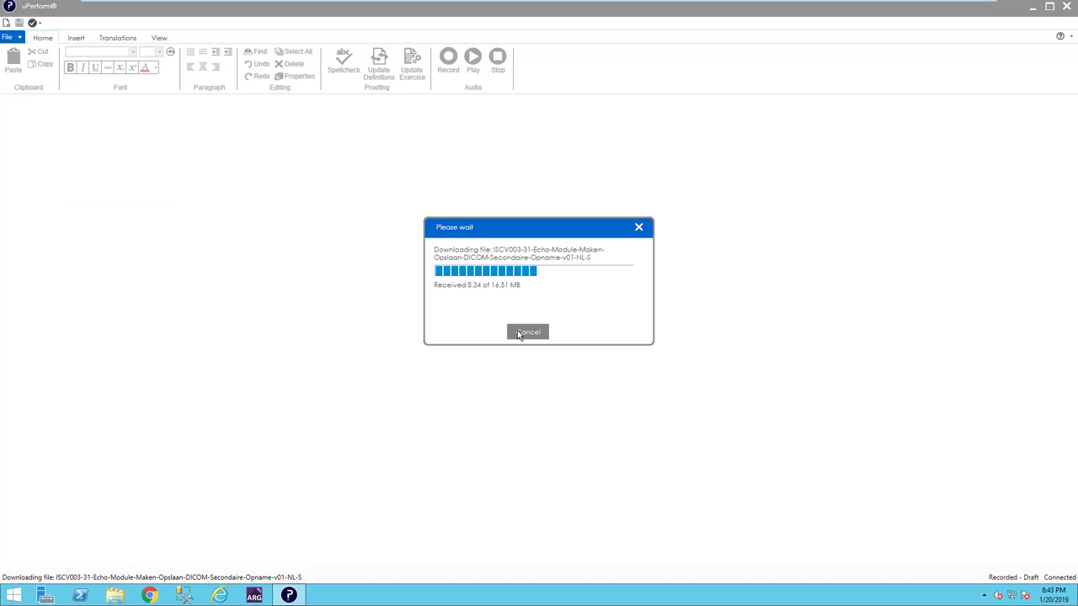
{"action": "left_click", "coordinate": [527, 330]}
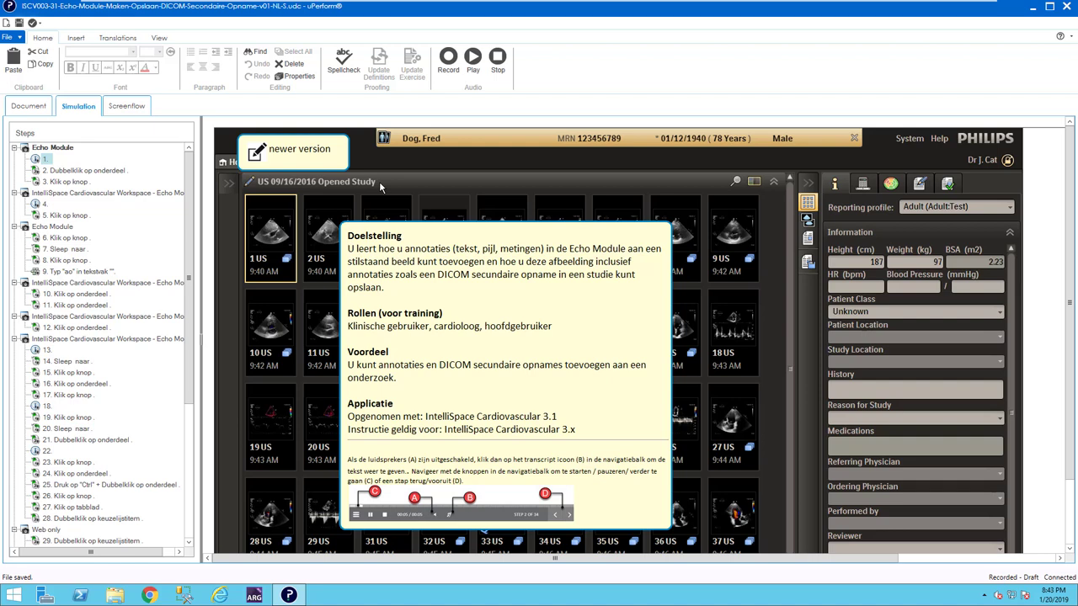
Step: Check in the current simulation via Check In Current and close uPerform
{"action": "left_click", "coordinate": [34, 24]}
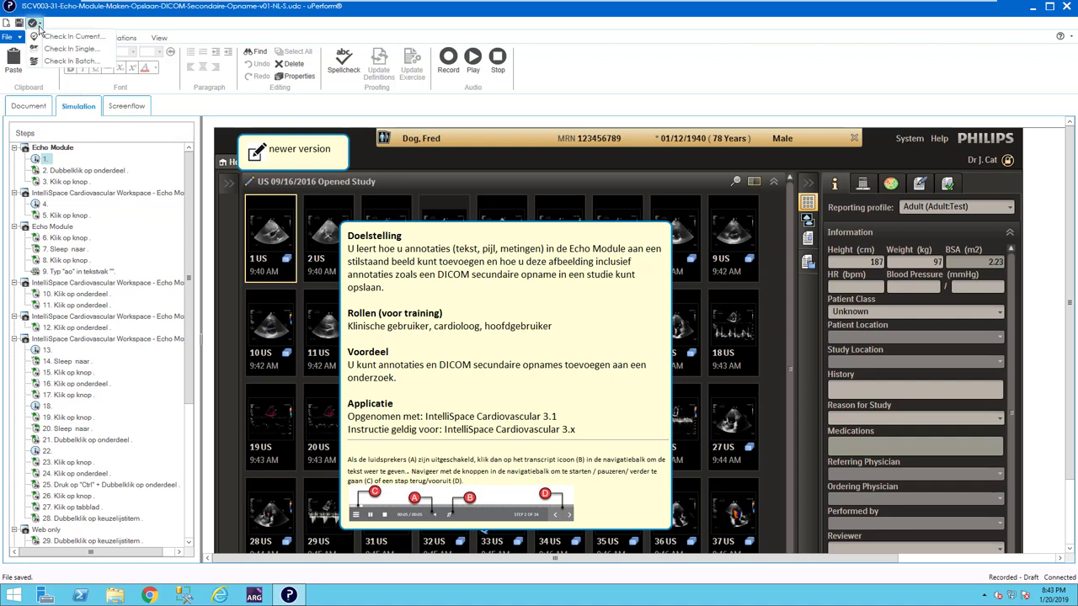
{"action": "left_click", "coordinate": [34, 24]}
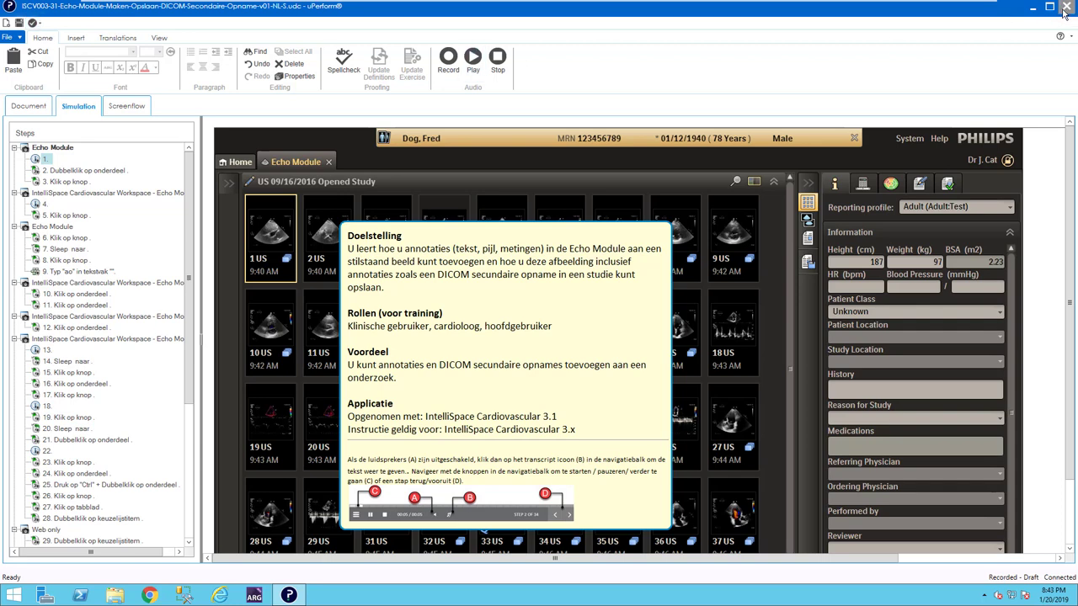
{"action": "left_click", "coordinate": [1066, 7]}
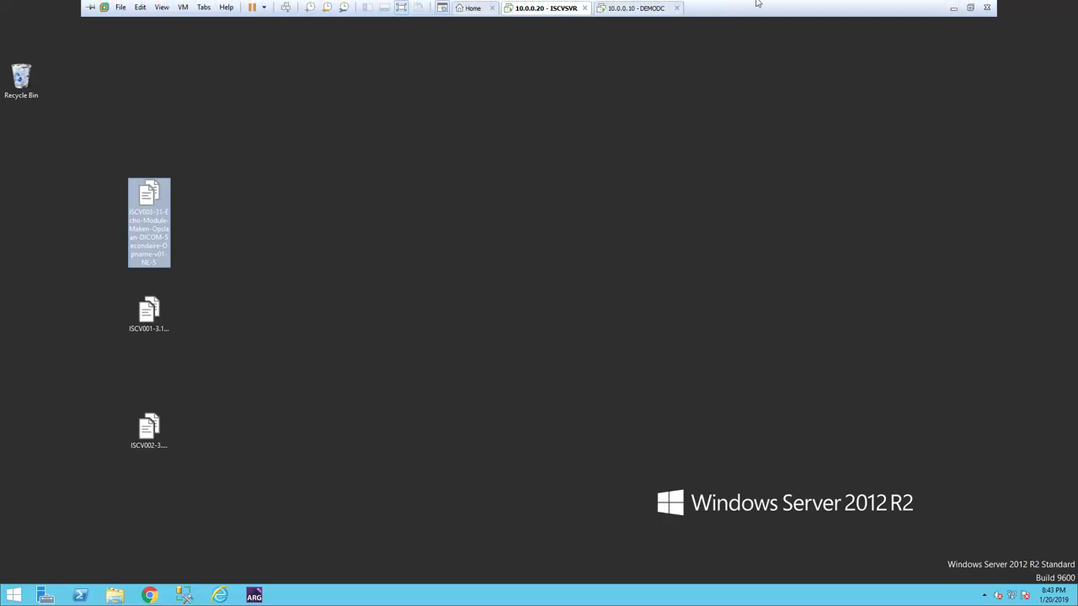
Step: Rename the Echo Module file with an -UPDATED suffix, keeping the .udc extension
{"action": "double_click", "coordinate": [148, 223]}
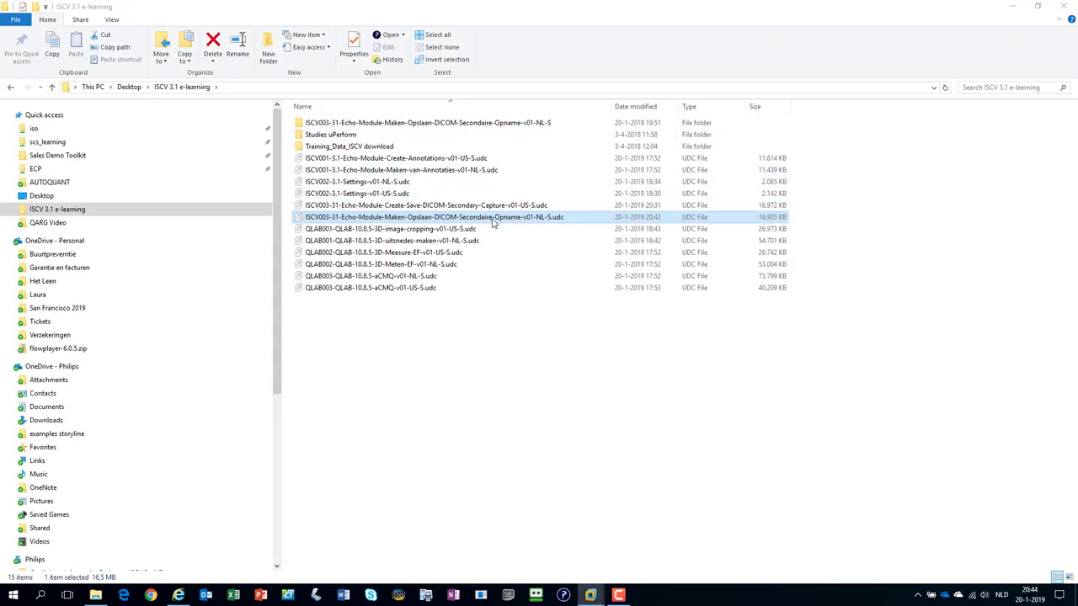
{"action": "mouse_move", "coordinate": [550, 223]}
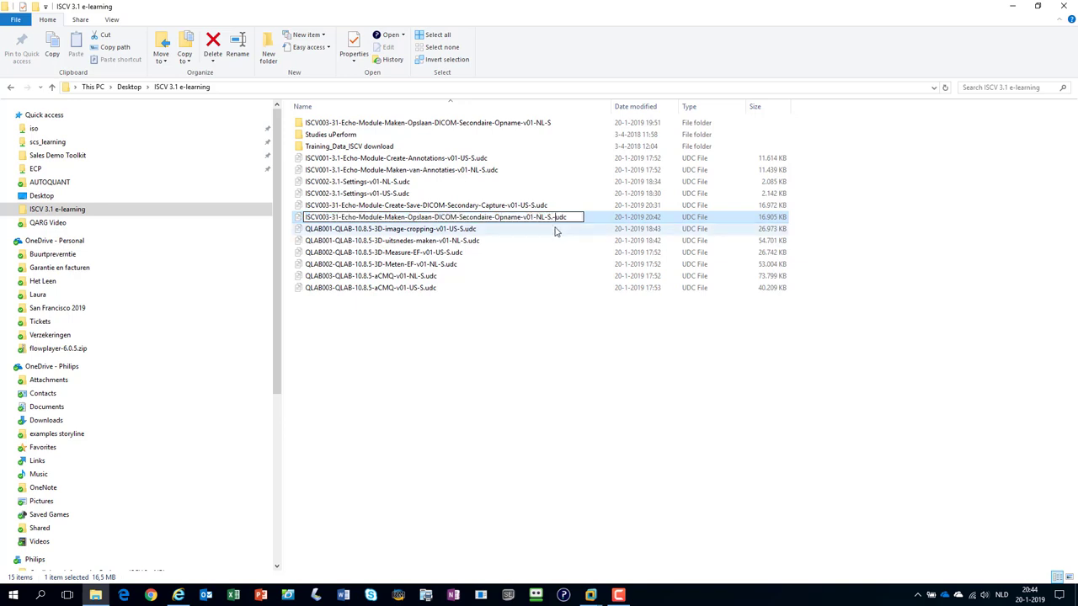
{"action": "key", "text": "enter"}
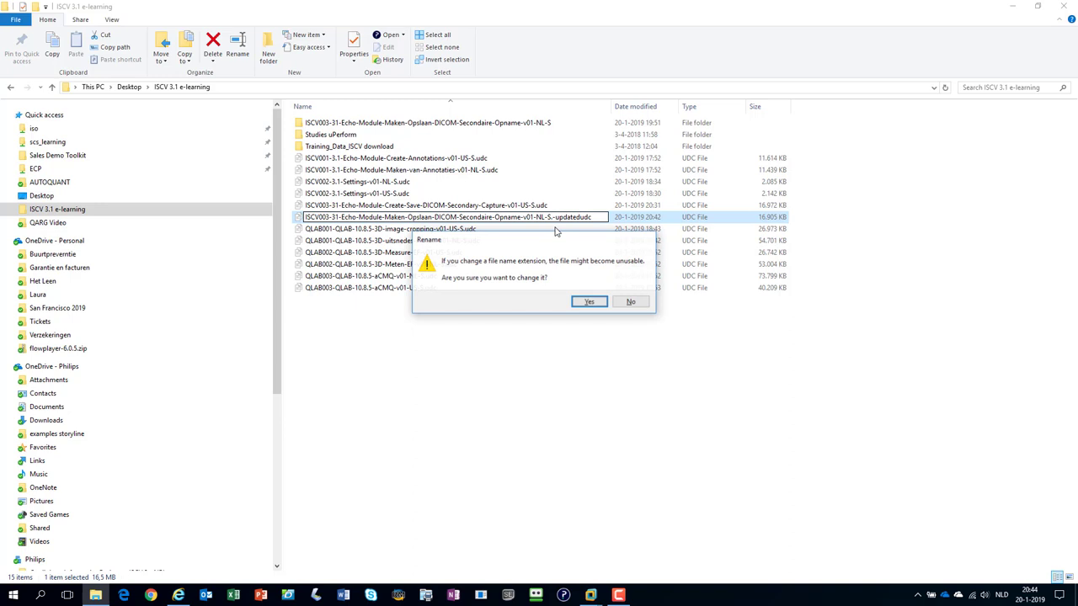
{"action": "left_click", "coordinate": [589, 301]}
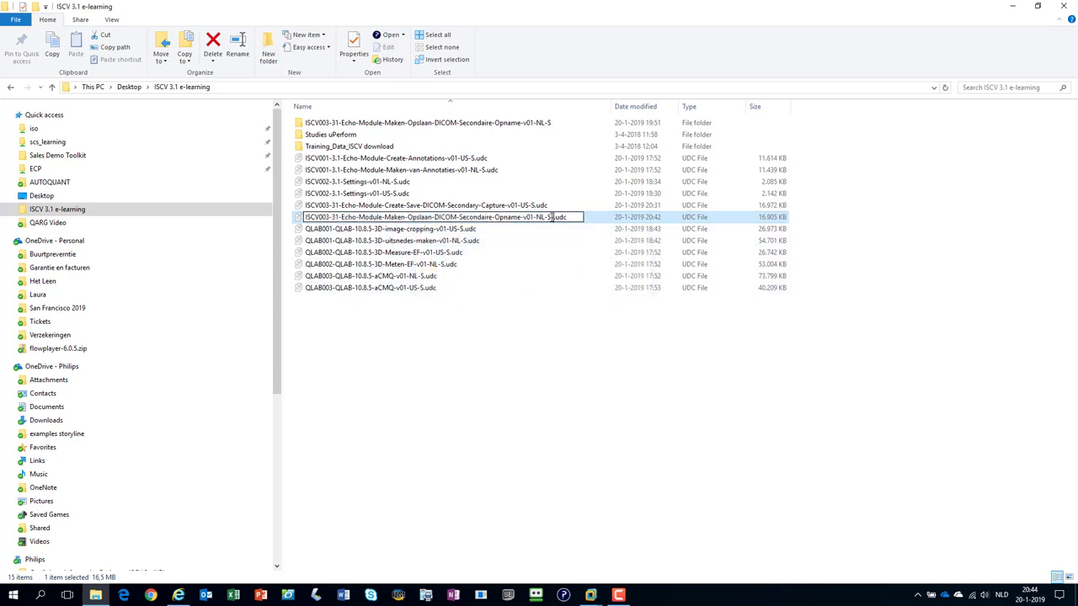
{"action": "type", "text": "UPDATED"}
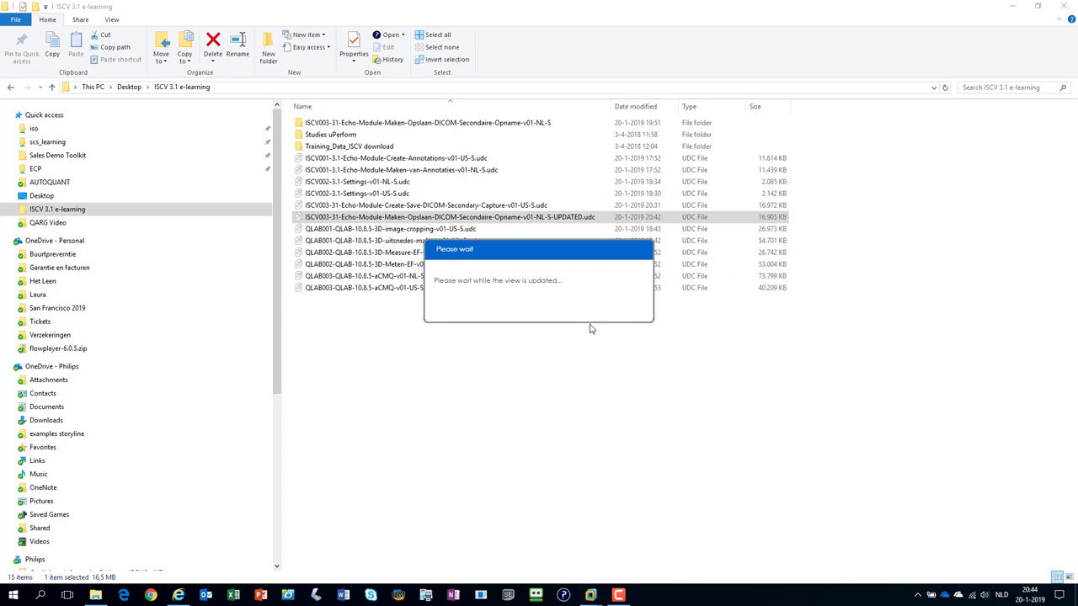
{"action": "mouse_move", "coordinate": [596, 326]}
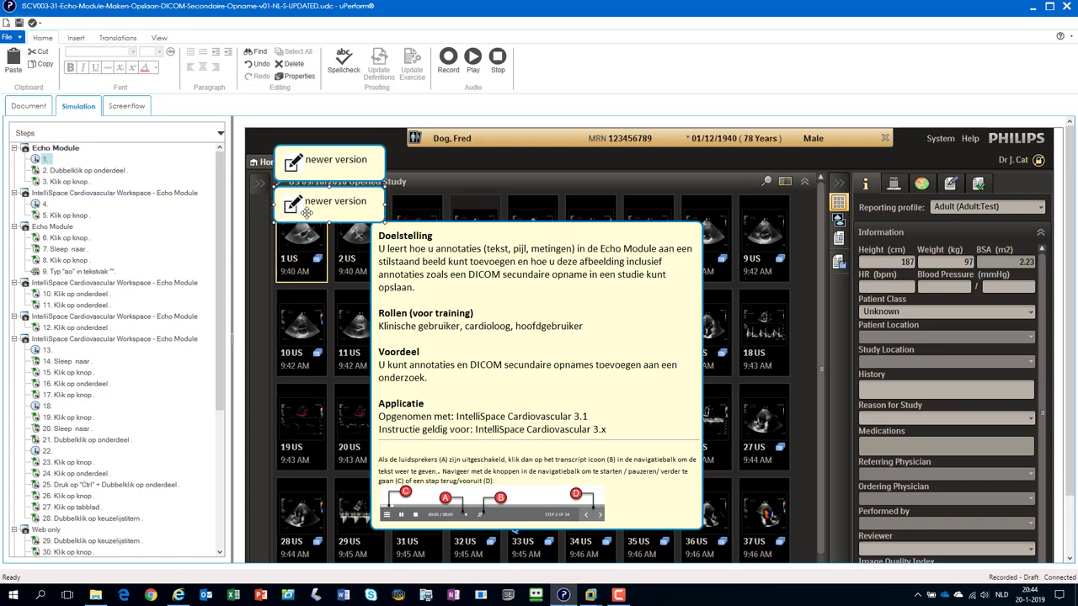
Step: Edit the callout to 'newer version 2' and confirm check-in to the Echo Module destination
{"action": "left_click", "coordinate": [345, 200]}
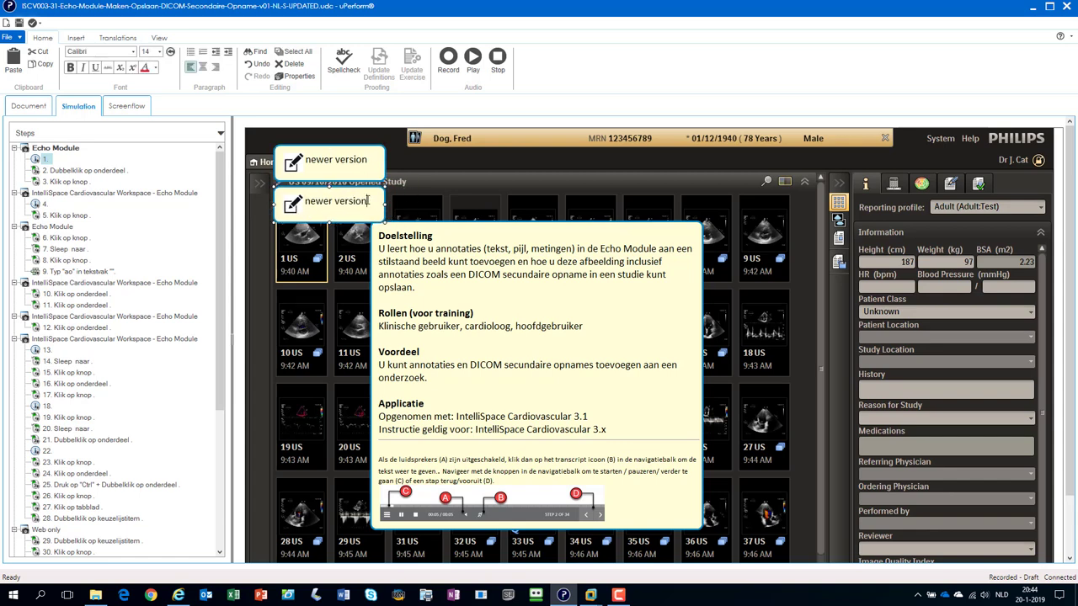
{"action": "type", "text": "2"}
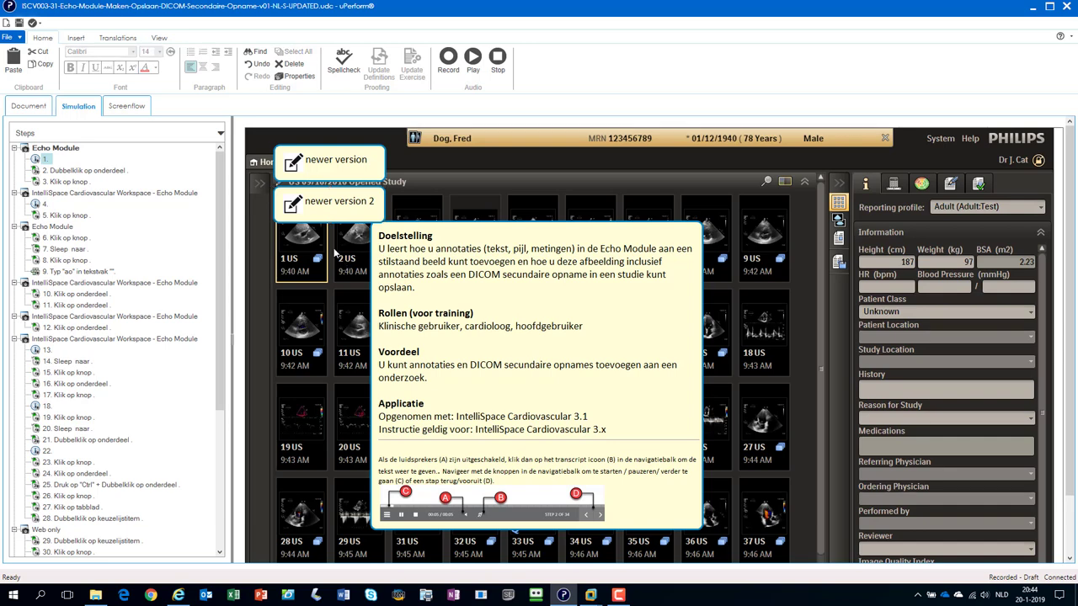
{"action": "left_click", "coordinate": [10, 37]}
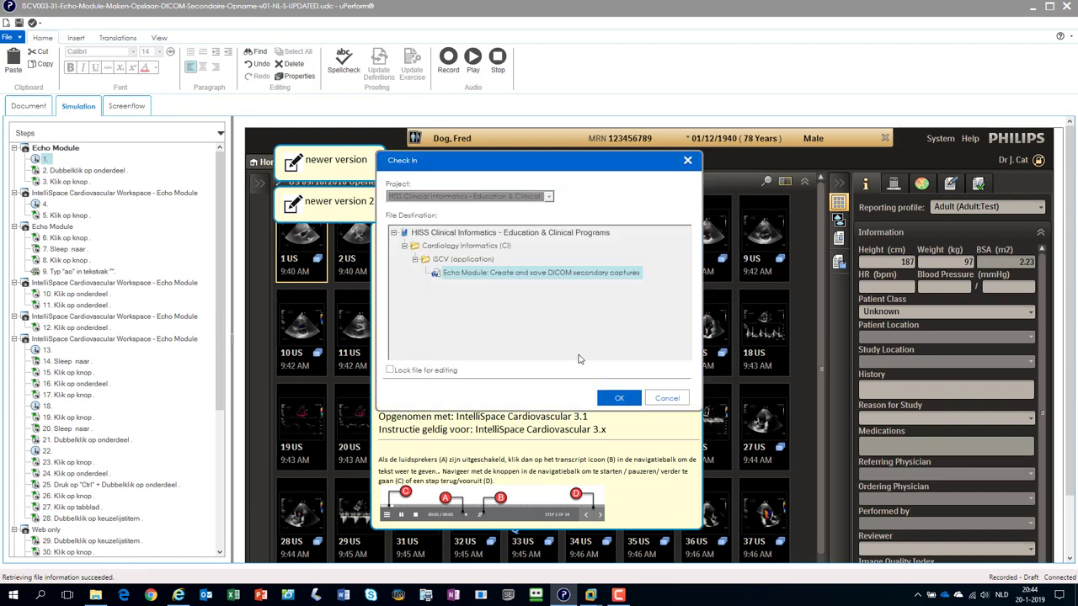
{"action": "left_click", "coordinate": [618, 397]}
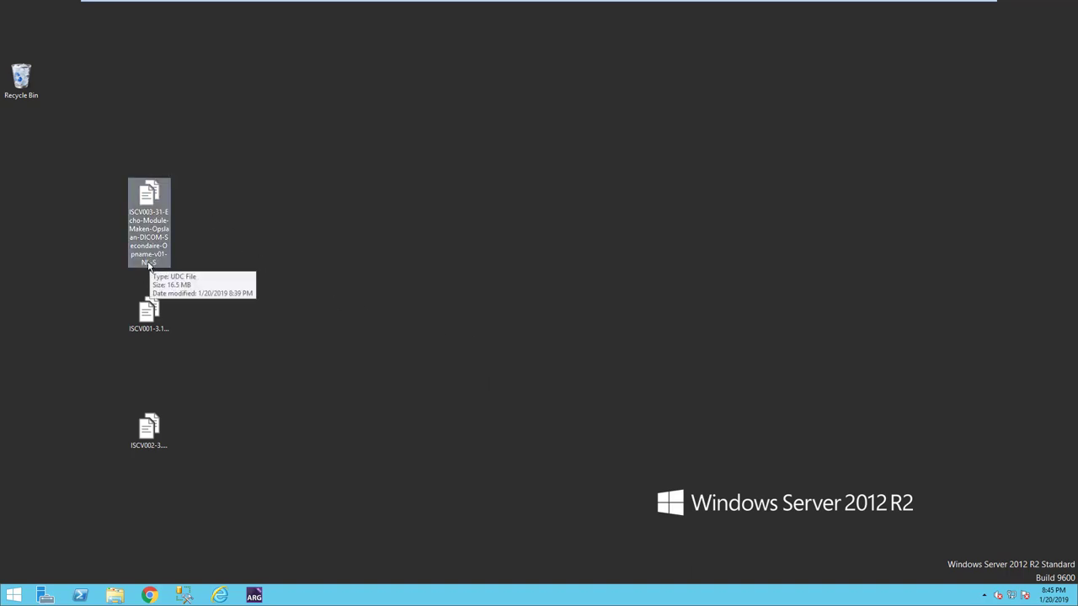
Step: Launch the desktop .udc copy and dismiss the newer-server-version notice
{"action": "left_click", "coordinate": [149, 196]}
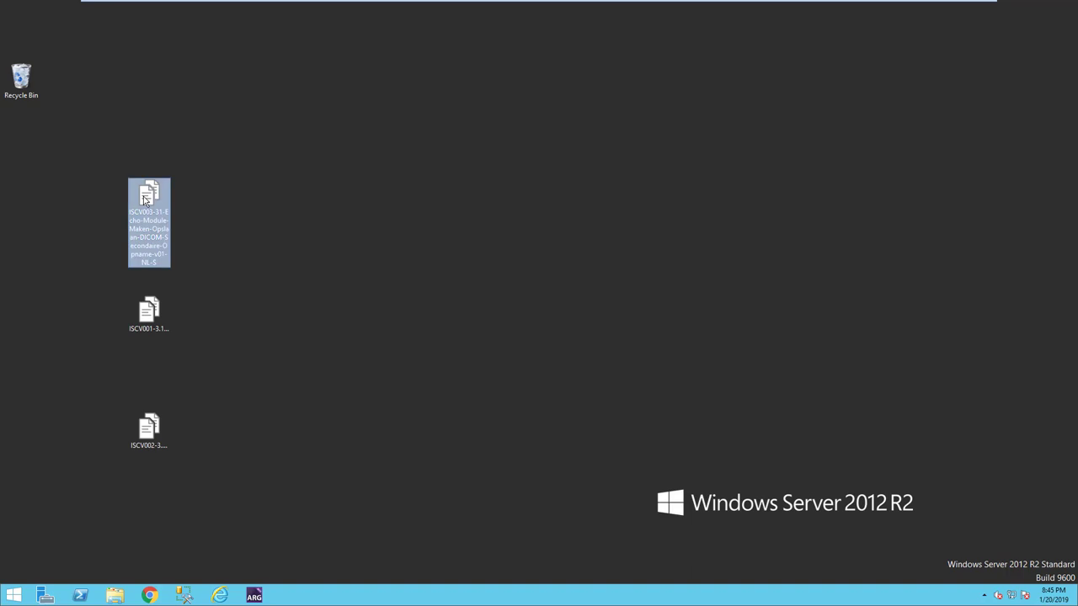
{"action": "double_click", "coordinate": [148, 199]}
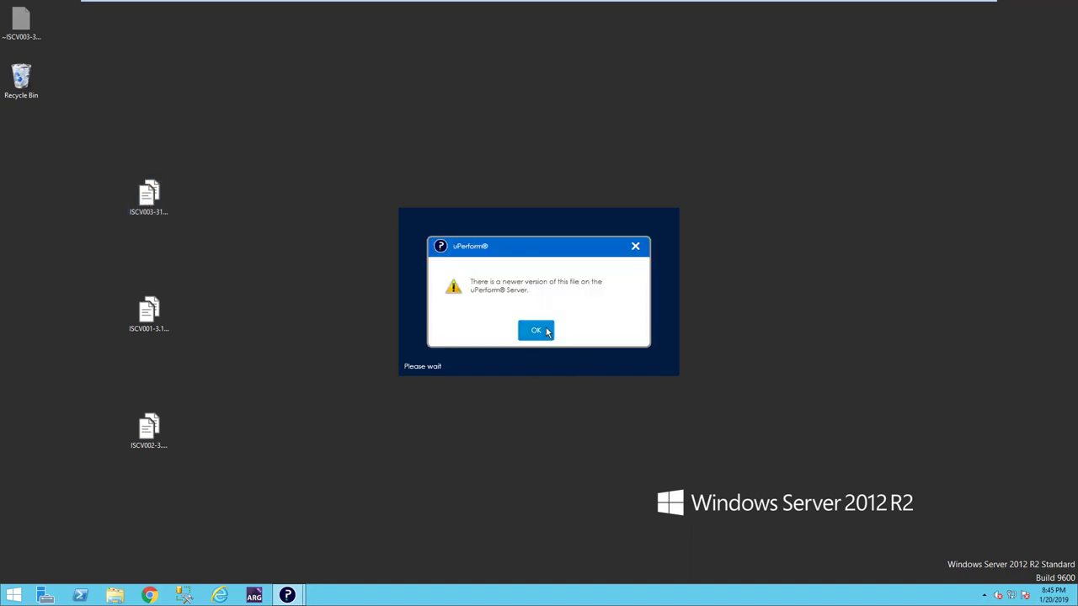
{"action": "left_click", "coordinate": [535, 328]}
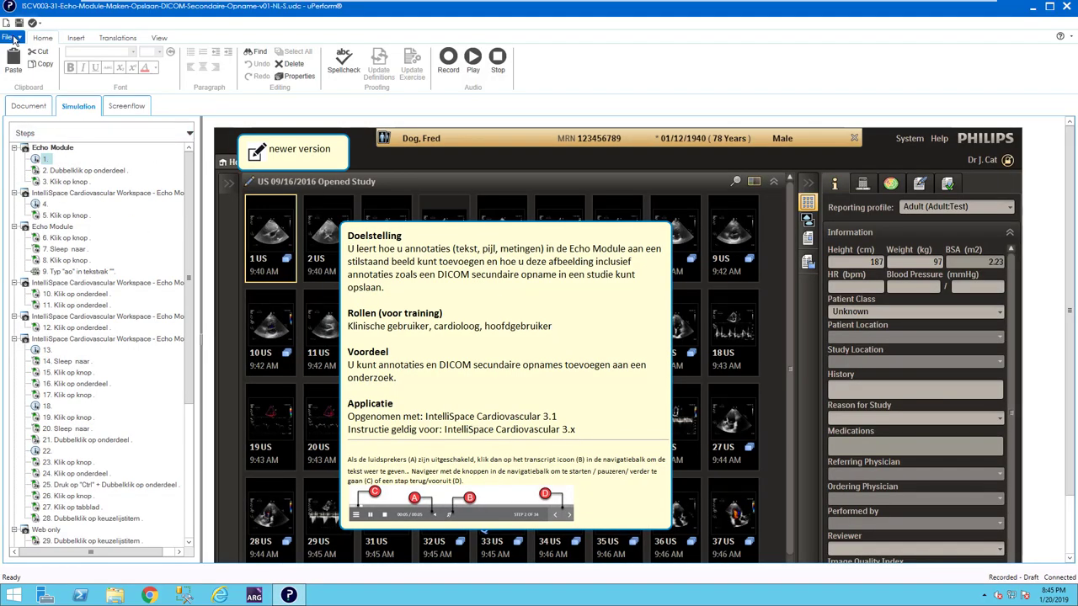
Step: Fetch the latest server version via File > Get Latest Version, continuing despite local modifications
{"action": "left_click", "coordinate": [11, 37]}
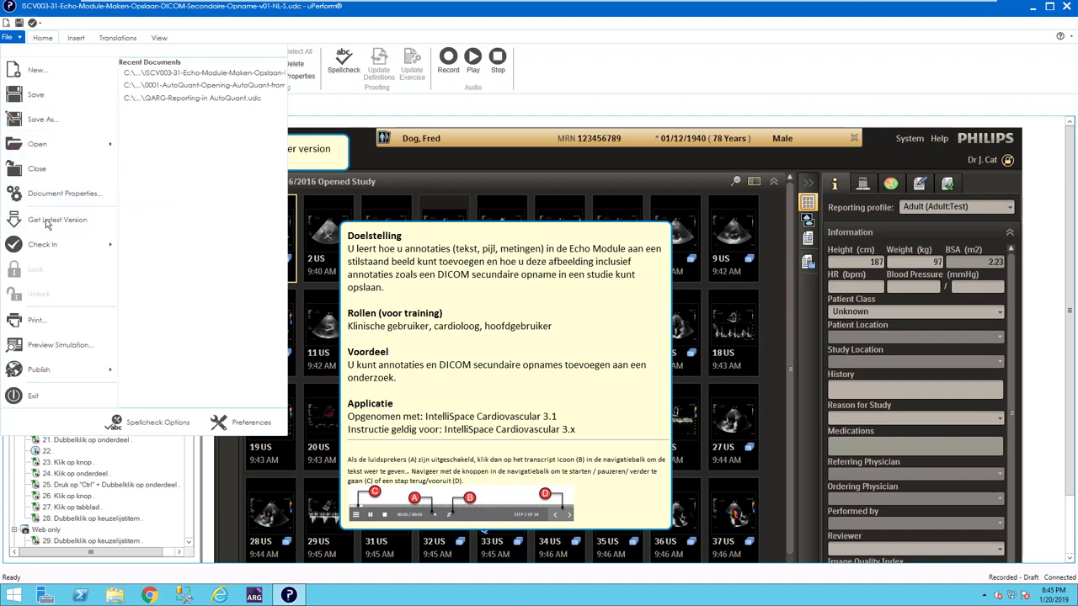
{"action": "left_click", "coordinate": [57, 219]}
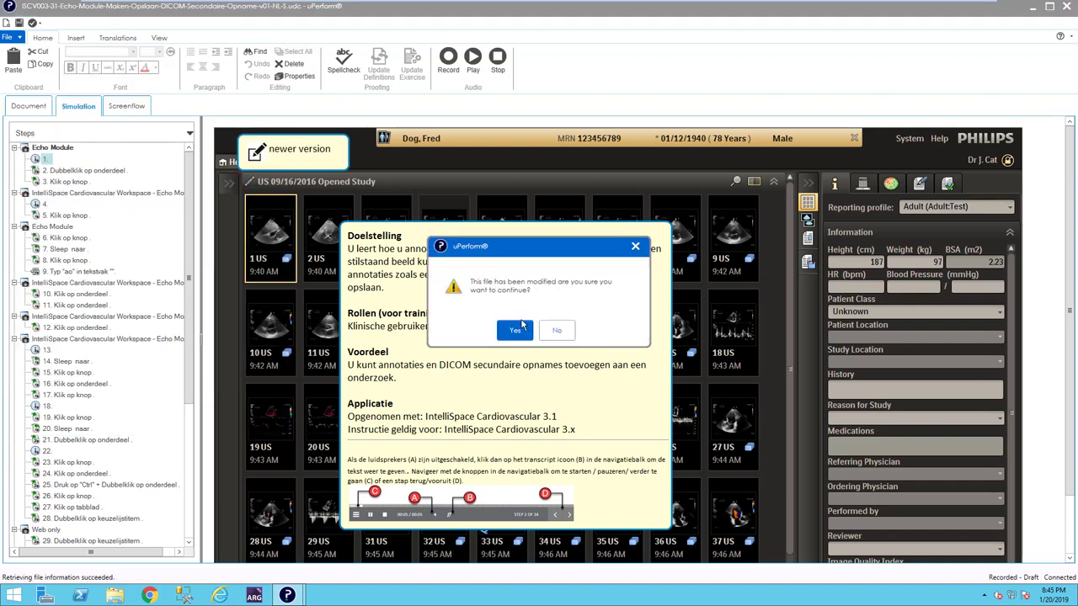
{"action": "left_click", "coordinate": [515, 328]}
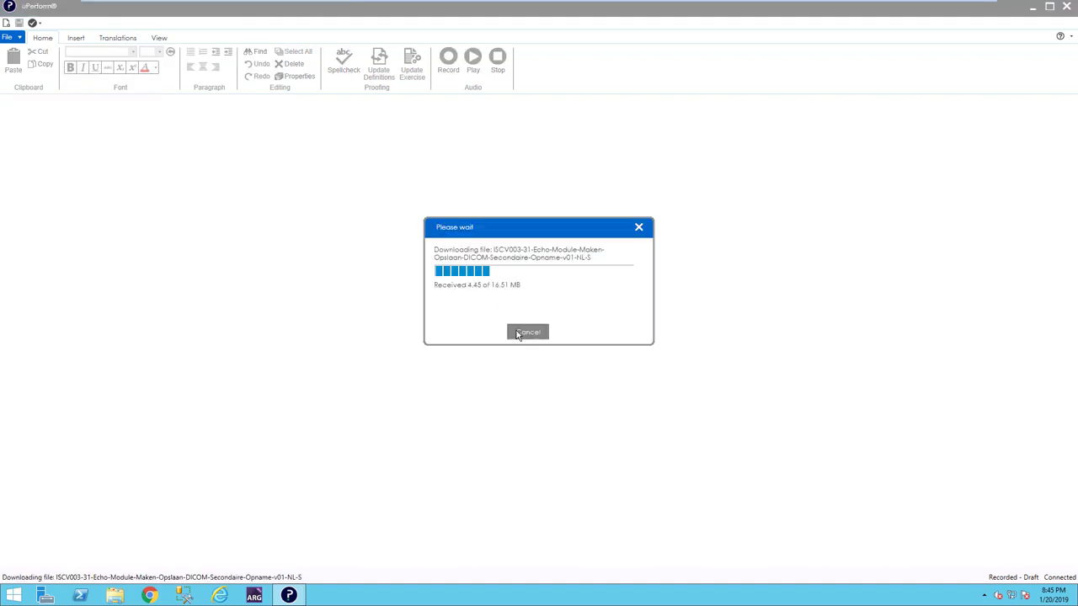
{"action": "left_click", "coordinate": [527, 330]}
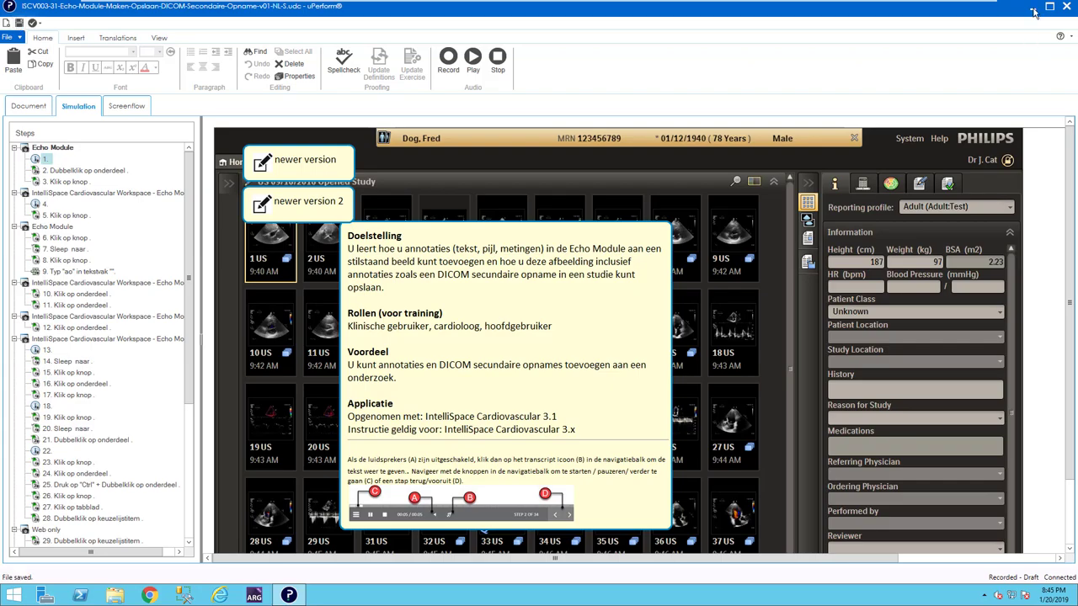
Step: Check the simulation in to the Echo Module DICOM secondary captures server folder and acknowledge completion
{"action": "left_click", "coordinate": [1033, 7]}
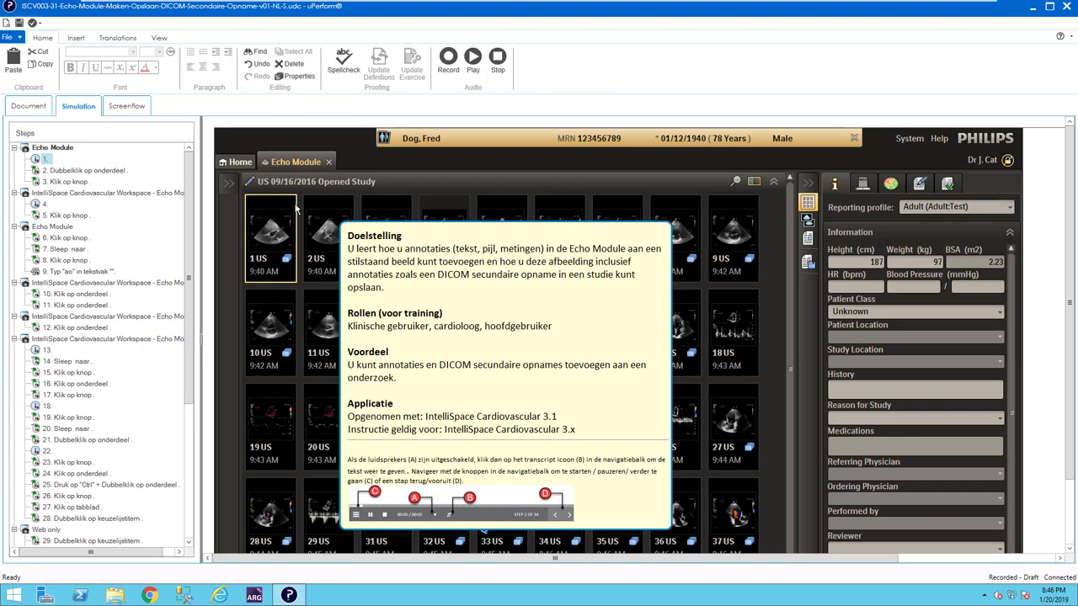
{"action": "mouse_move", "coordinate": [161, 88]}
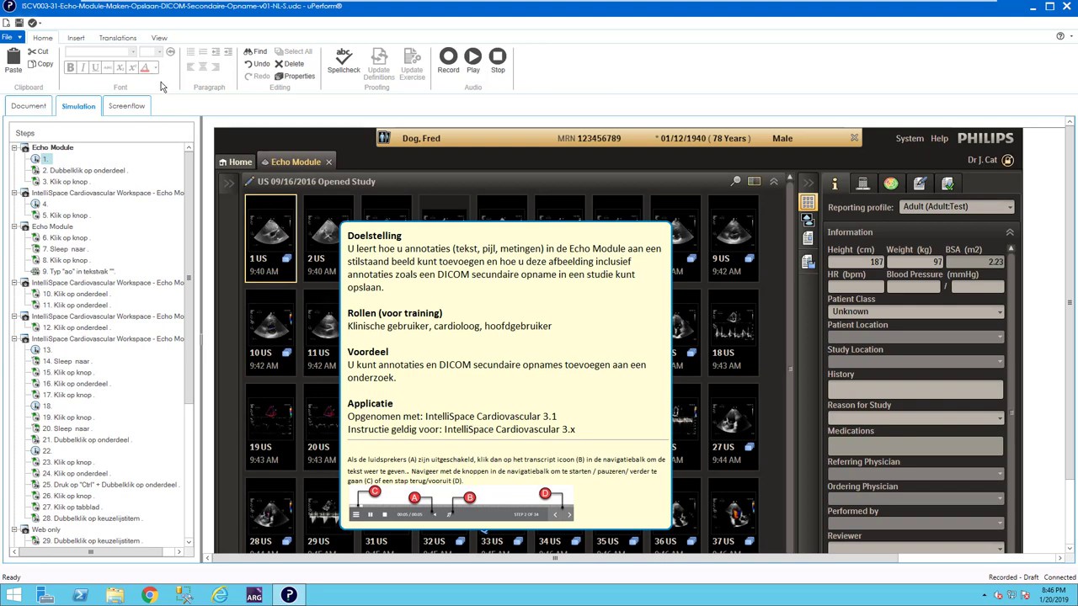
{"action": "left_click", "coordinate": [33, 24]}
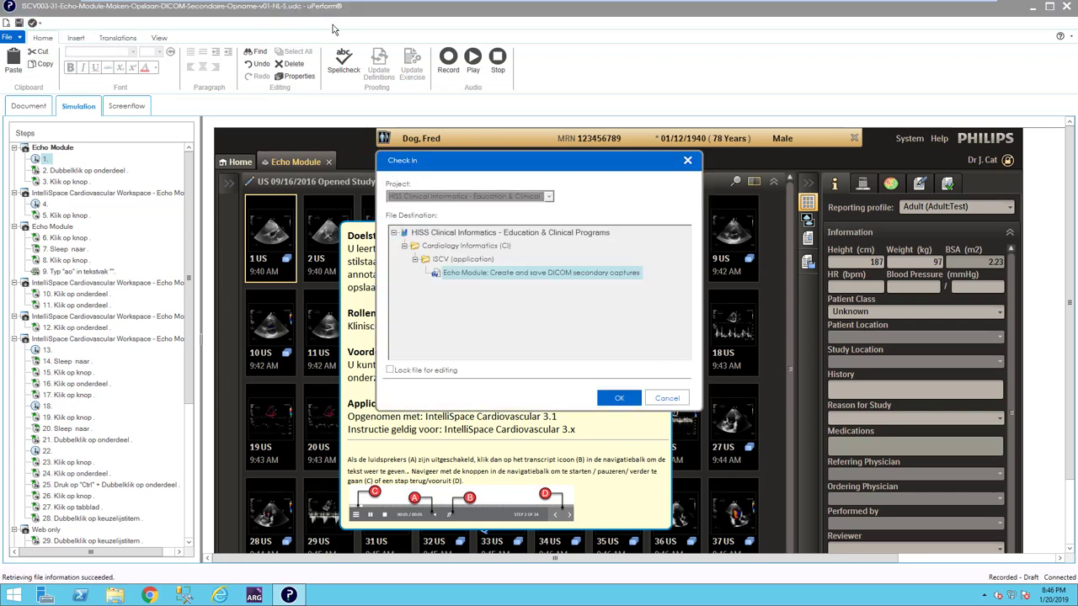
{"action": "left_click", "coordinate": [620, 397]}
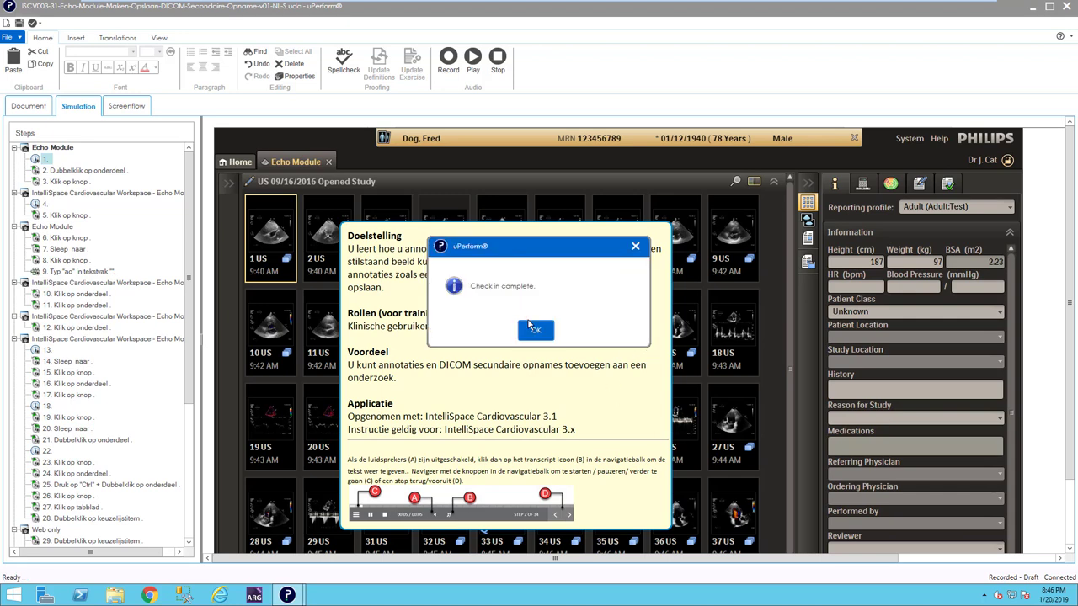
{"action": "left_click", "coordinate": [536, 328]}
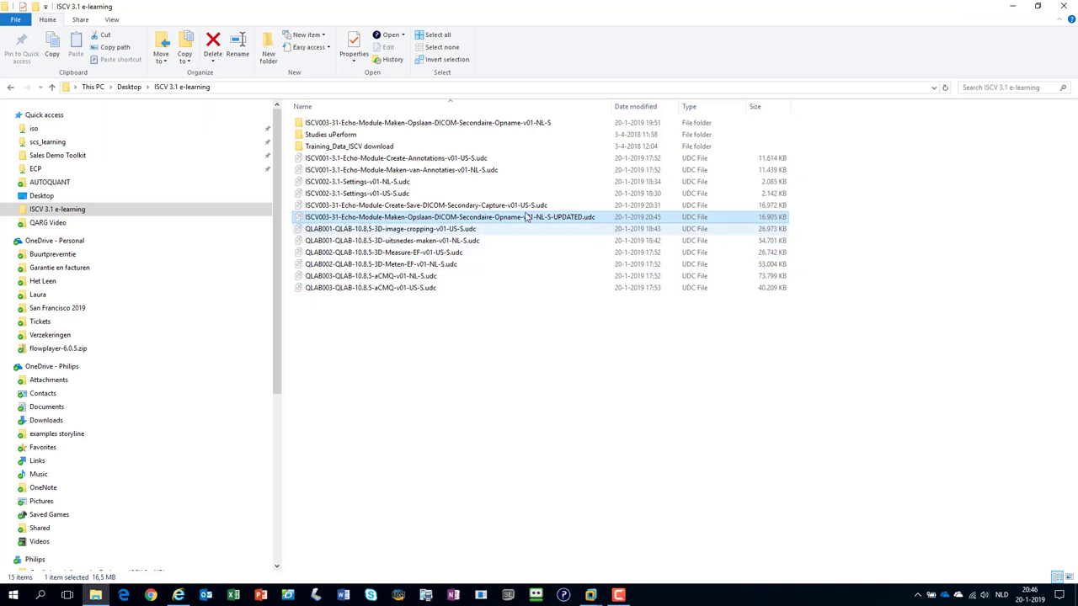
Step: Open the NL-5 simulation from the server's ISCV > Echo Module DICOM secondary captures folder into the local e-learning folder
{"action": "left_click", "coordinate": [425, 206]}
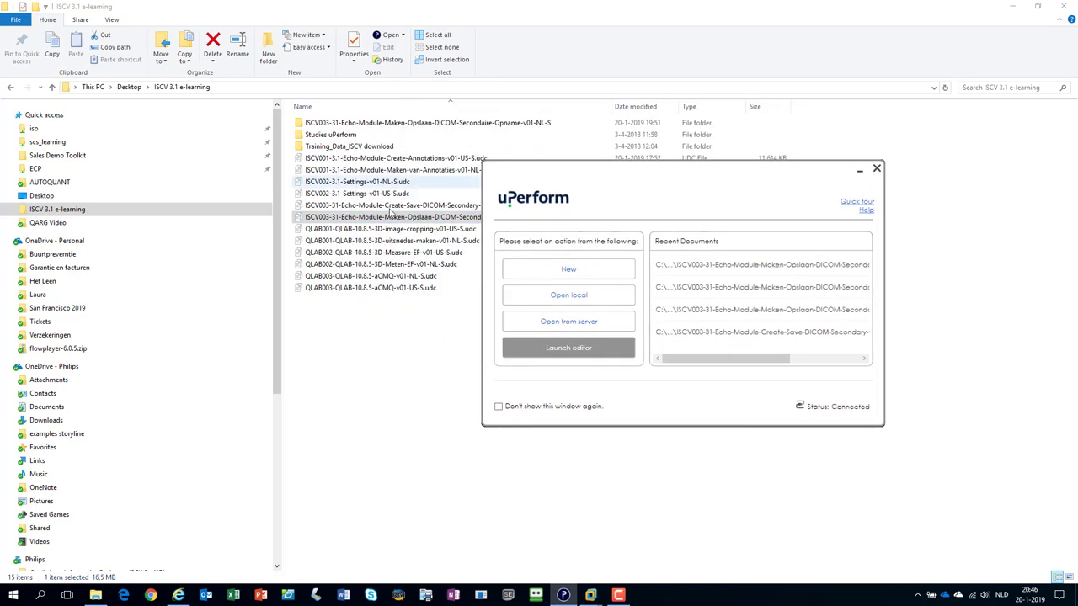
{"action": "left_click", "coordinate": [569, 347]}
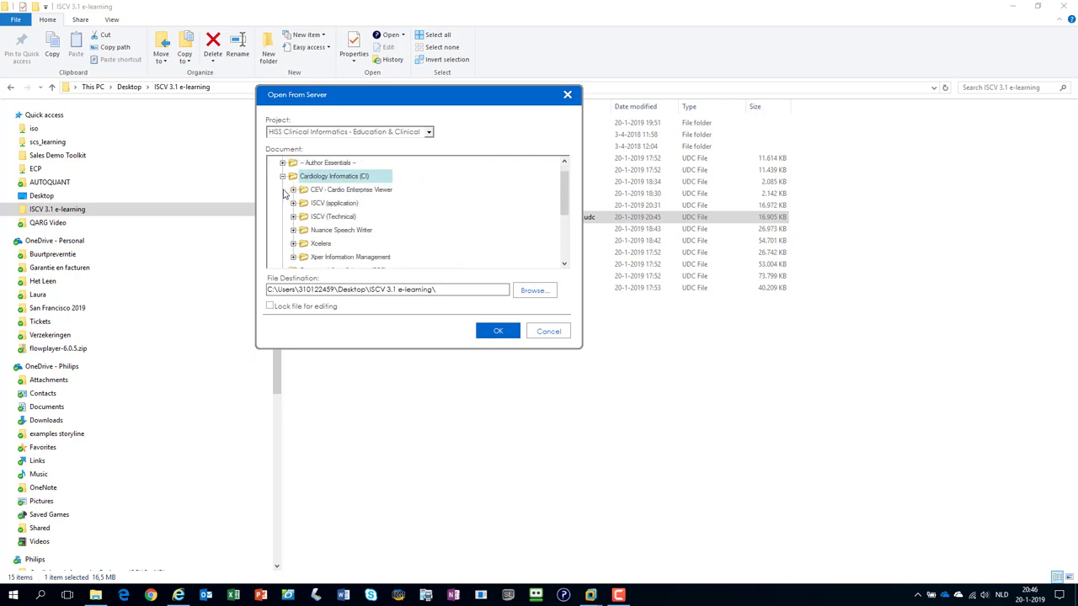
{"action": "left_click", "coordinate": [293, 202]}
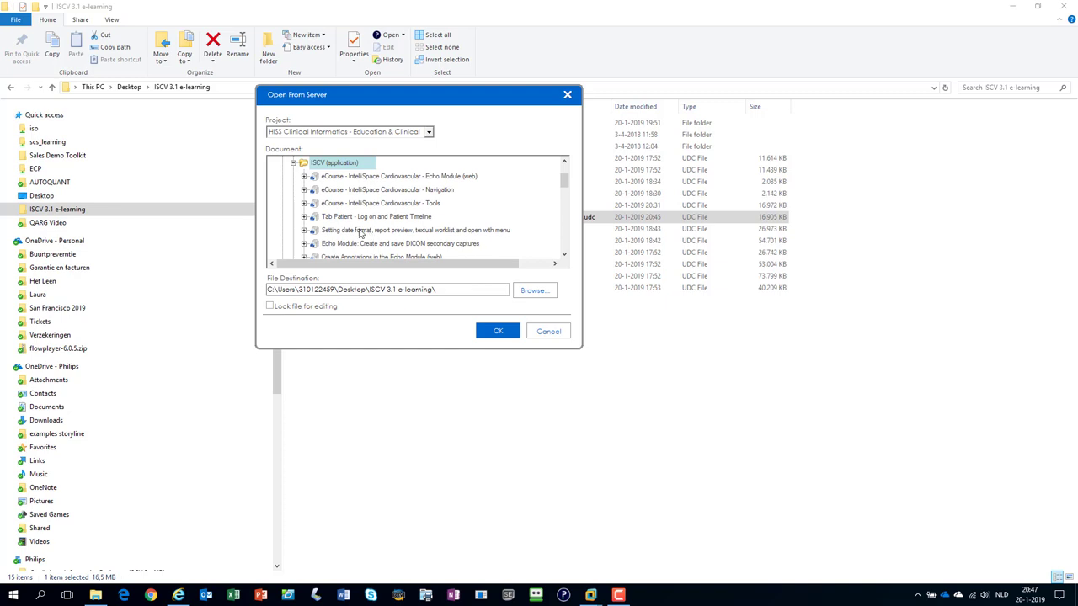
{"action": "left_click", "coordinate": [303, 215]}
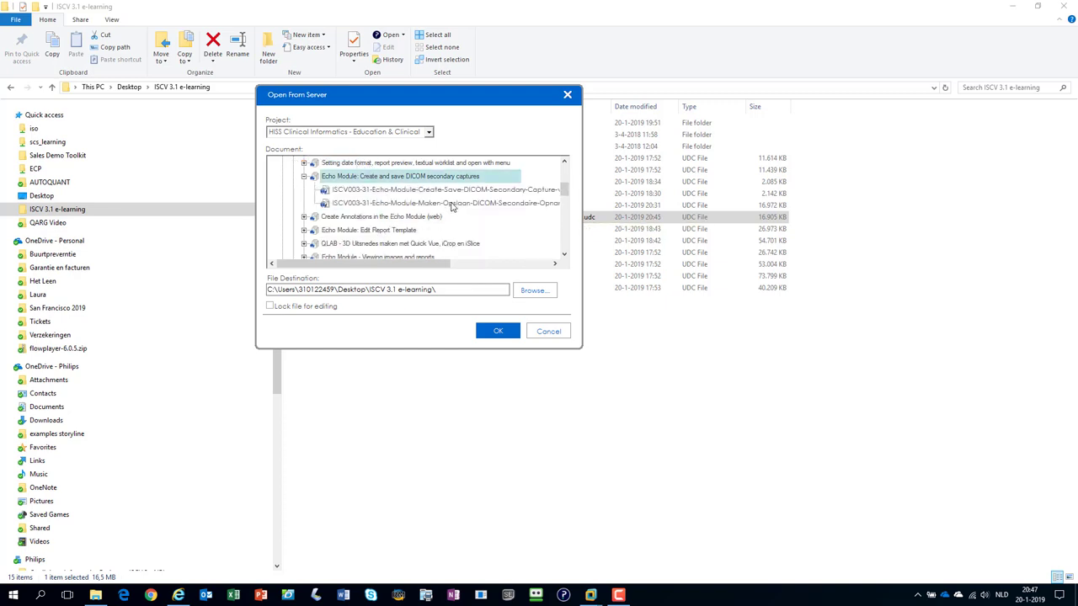
{"action": "left_click", "coordinate": [444, 202]}
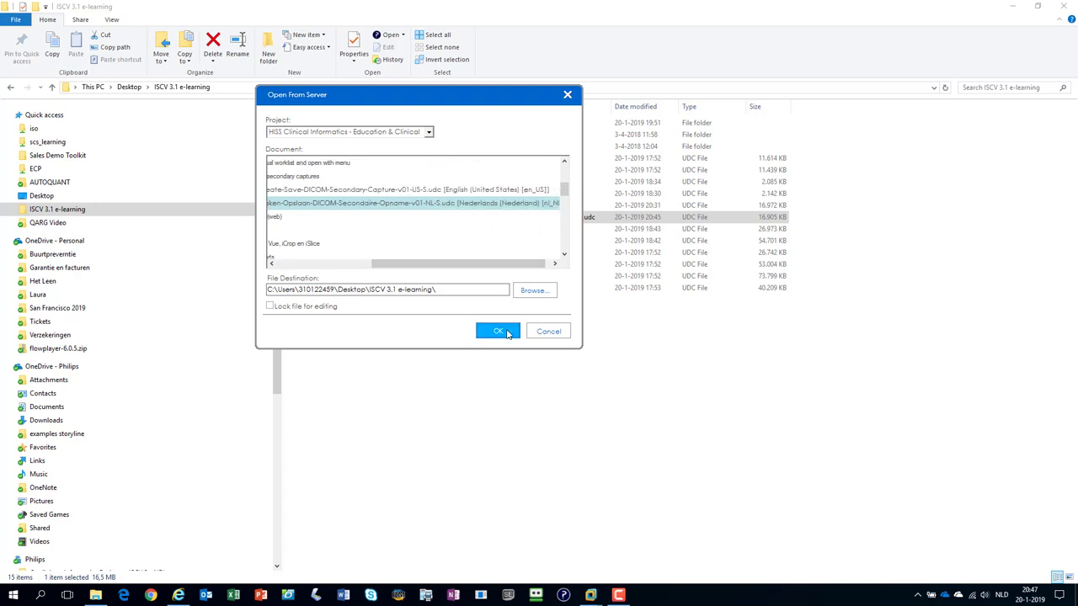
{"action": "left_click", "coordinate": [498, 330]}
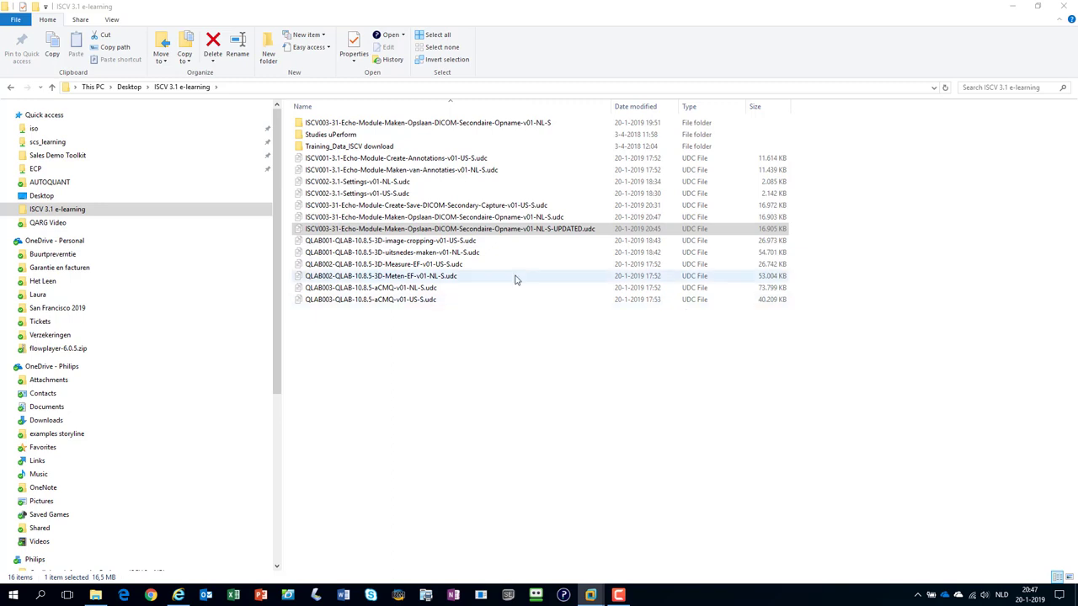
{"action": "left_click", "coordinate": [431, 215]}
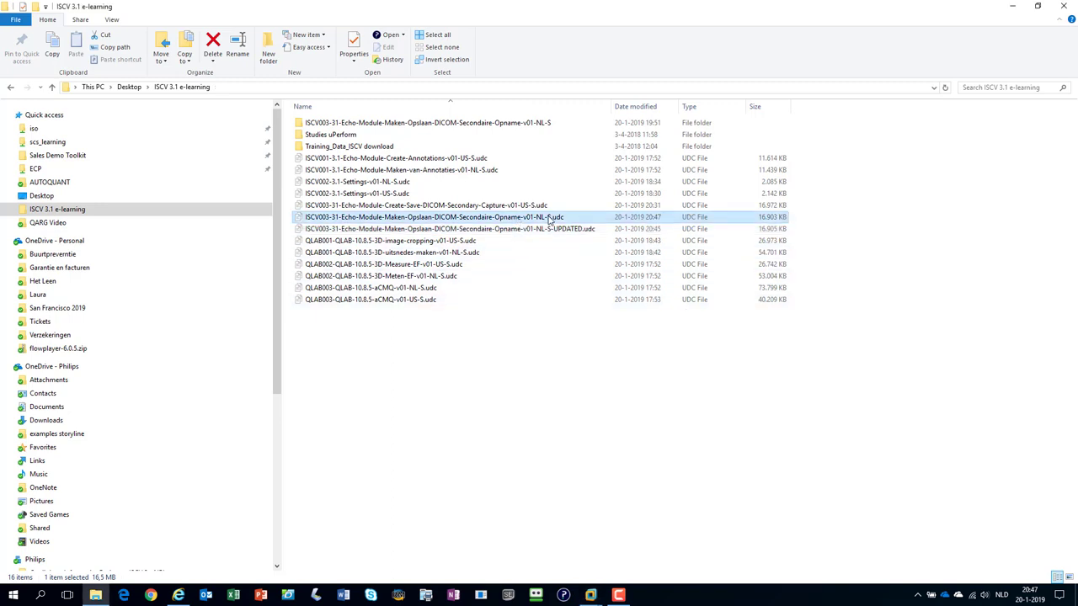